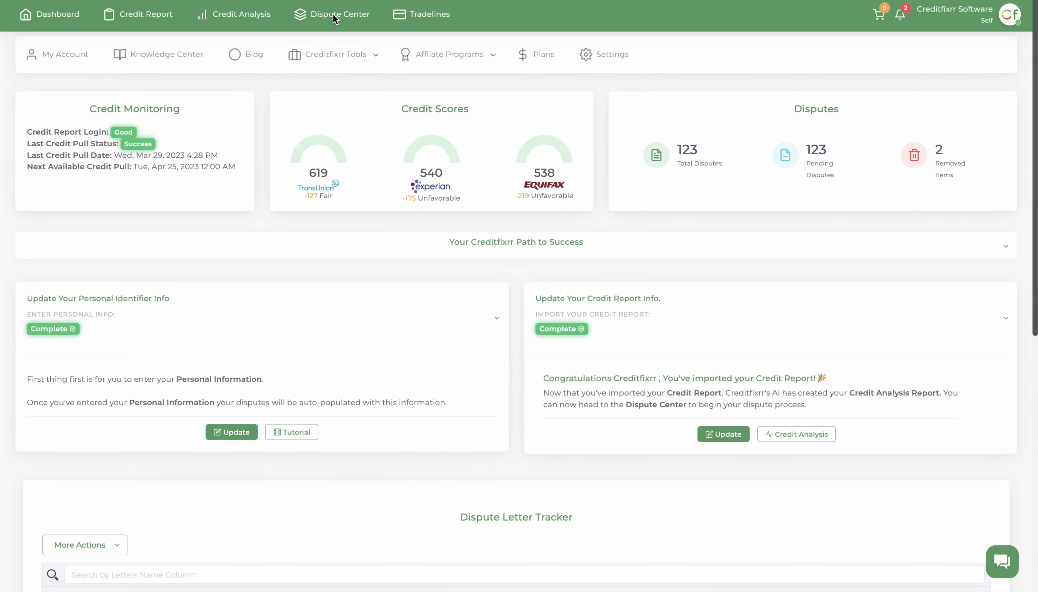
- In the Dispute Center, give the JPMCB CARD account the reason 'This account does not belong to me.'
click(337, 15)
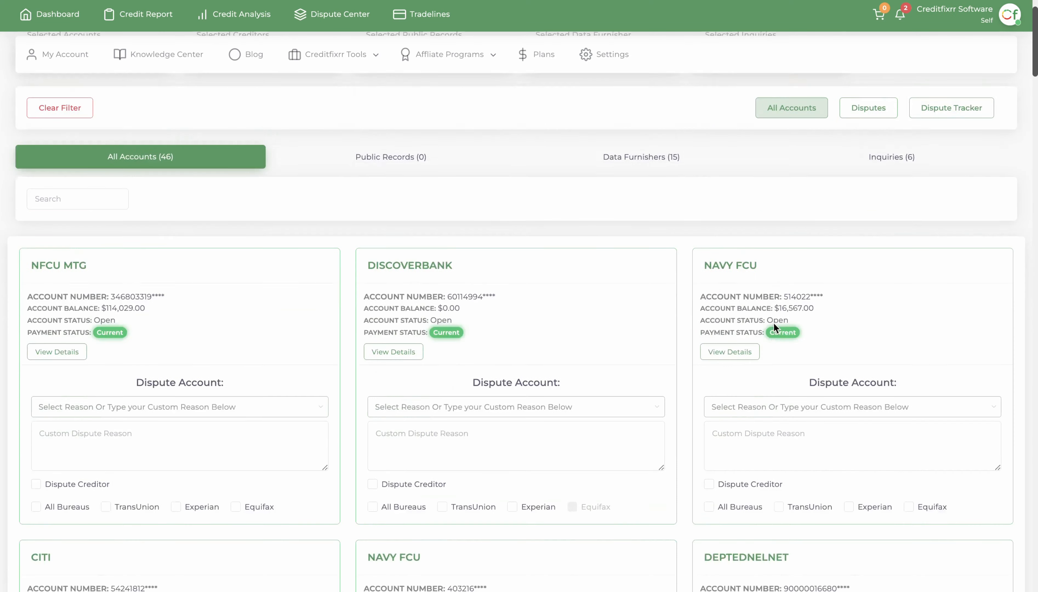
scroll(down, 3)
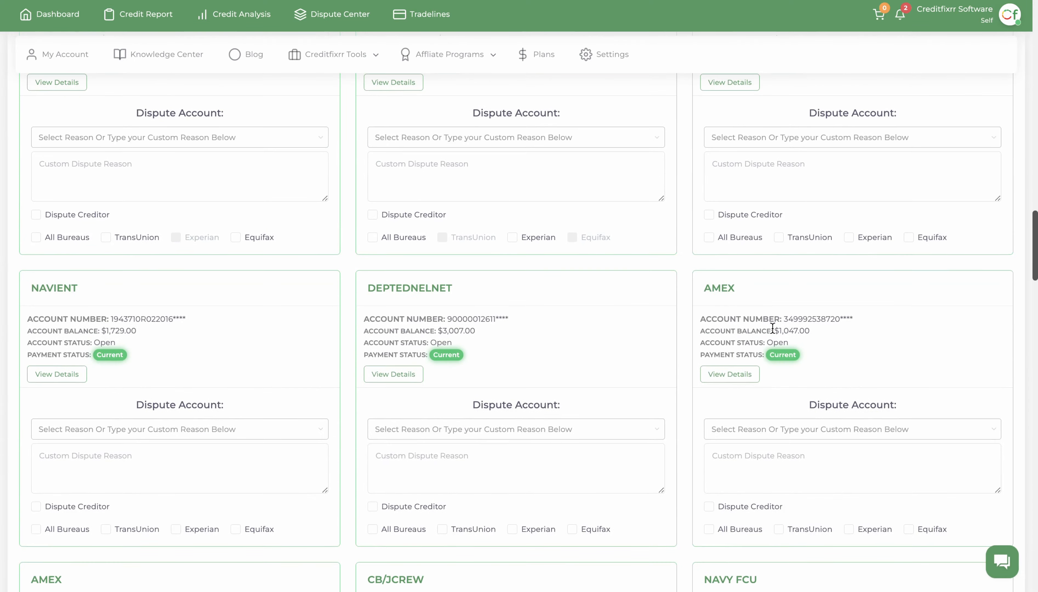
scroll(down, 3)
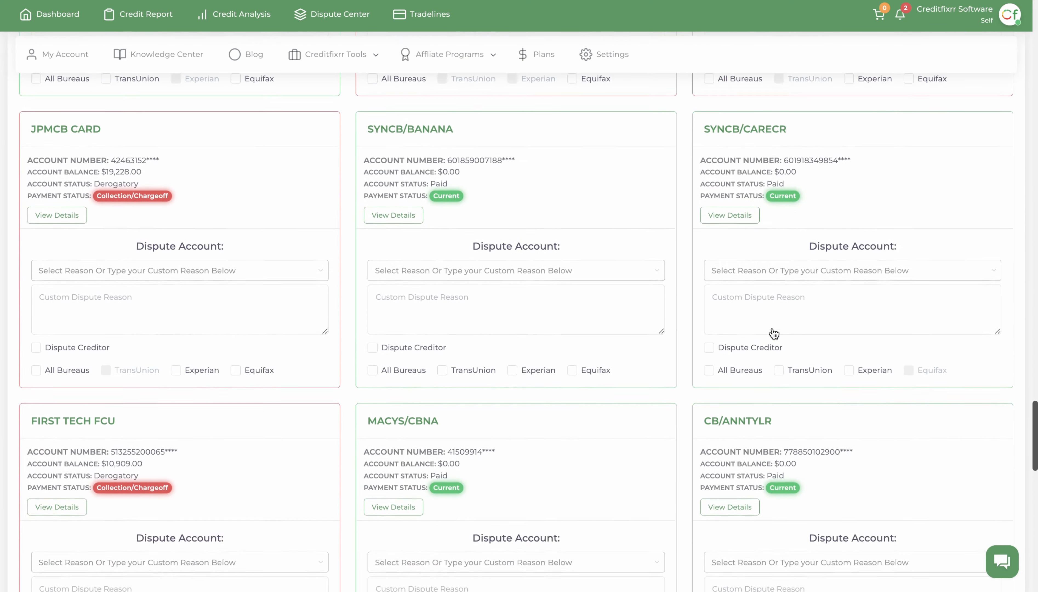
click(158, 281)
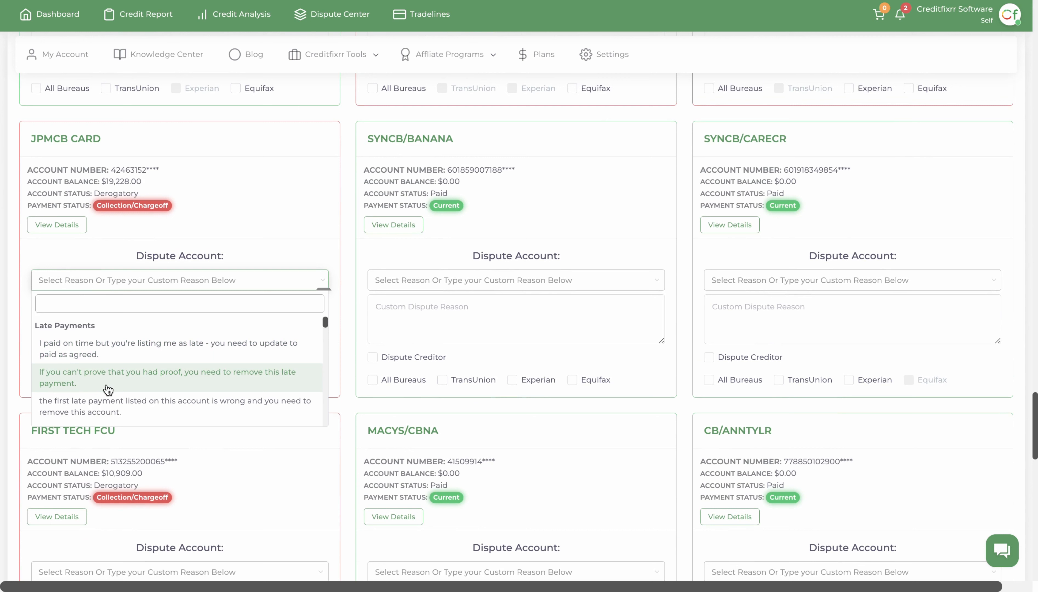
scroll(down, 3)
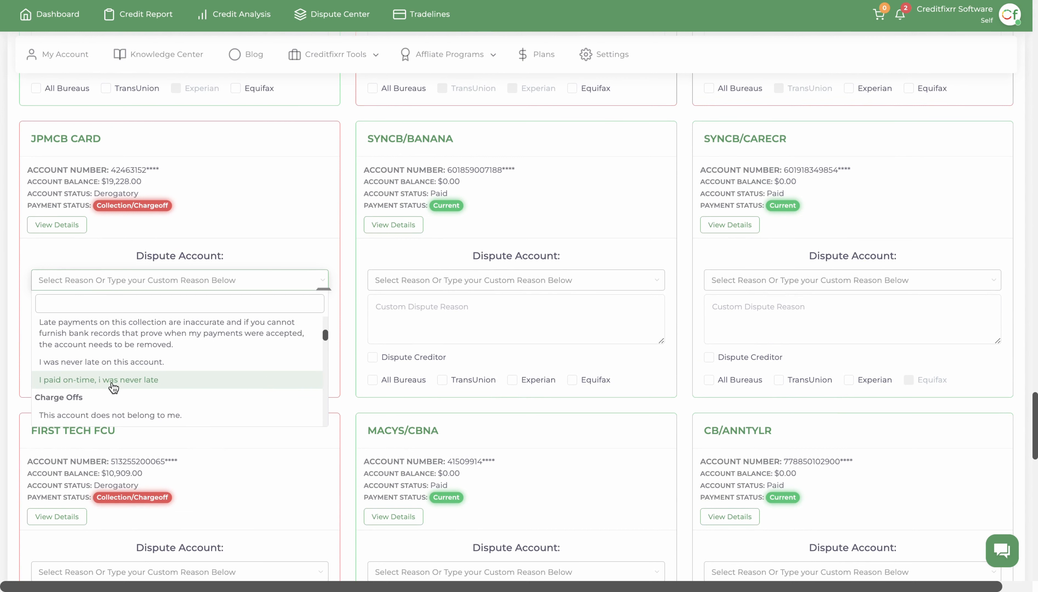
click(110, 415)
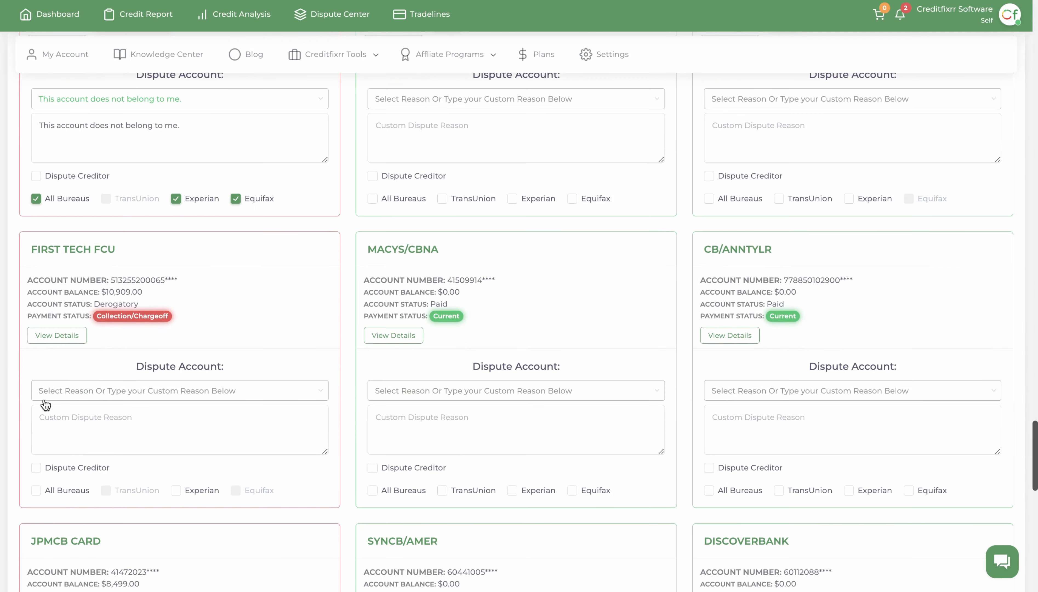
- Choose a dispute reason for the FIRST TECH FCU account and continue through the account list
click(157, 391)
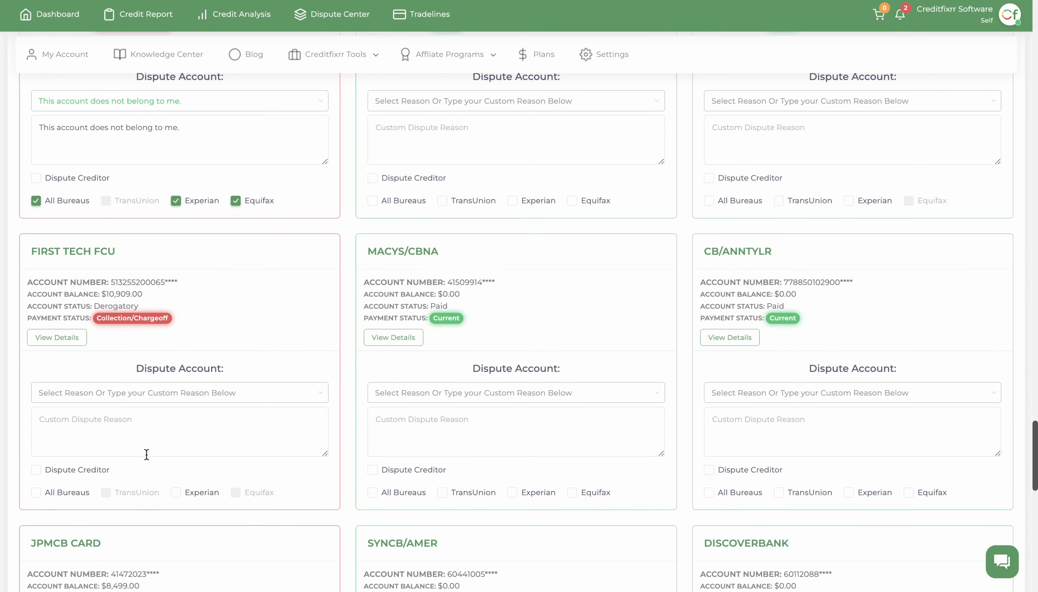
scroll(down, 3)
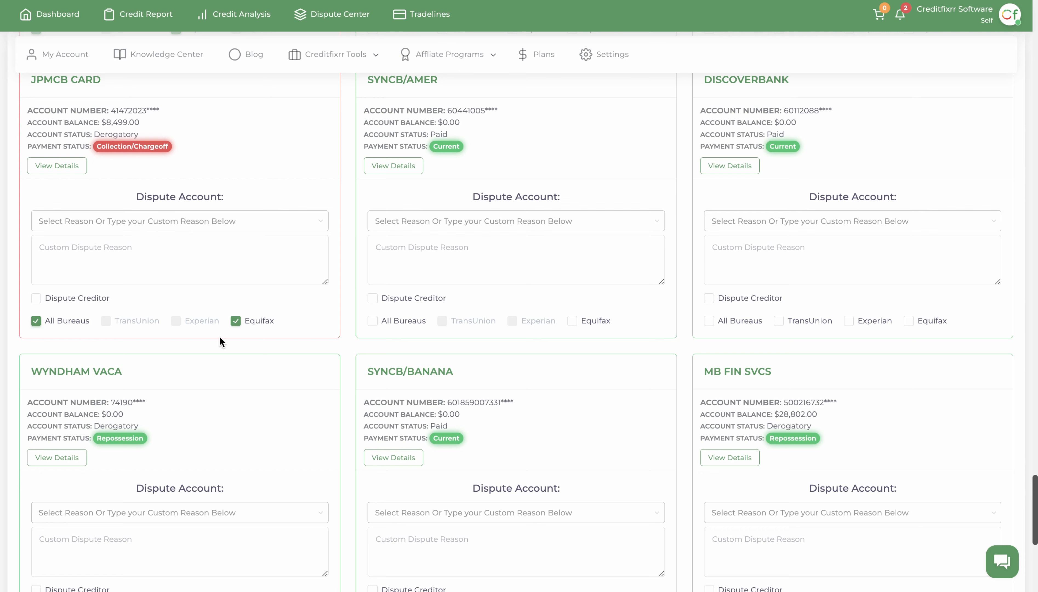
scroll(down, 3)
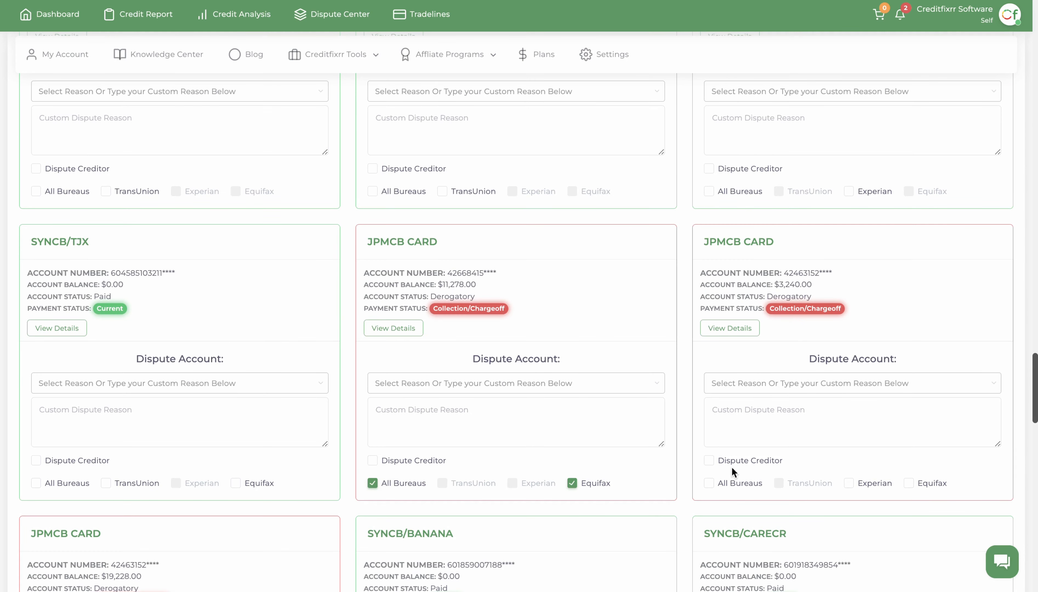
scroll(down, 3)
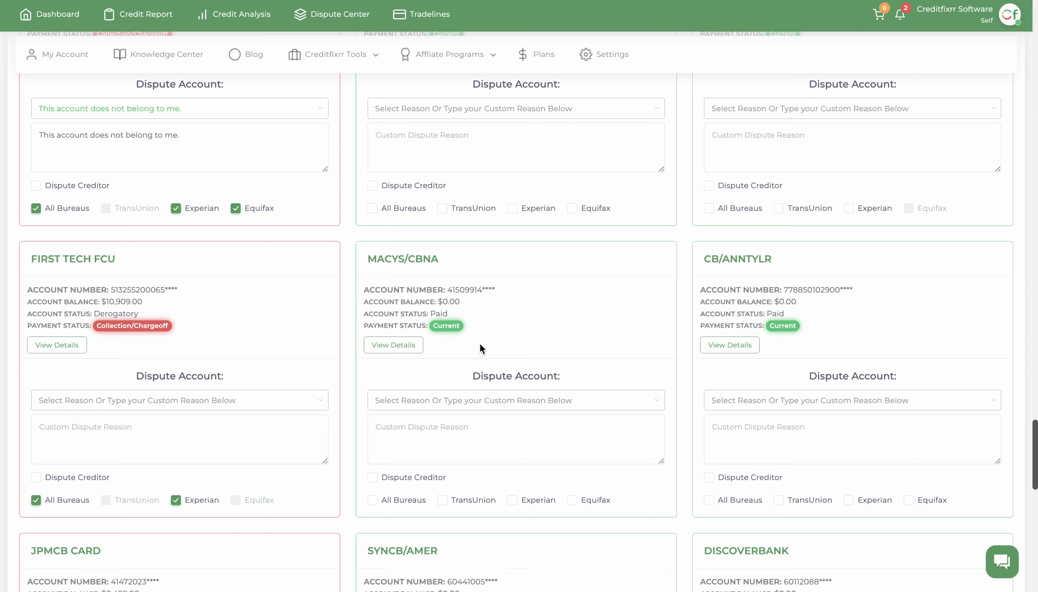
scroll(down, 3)
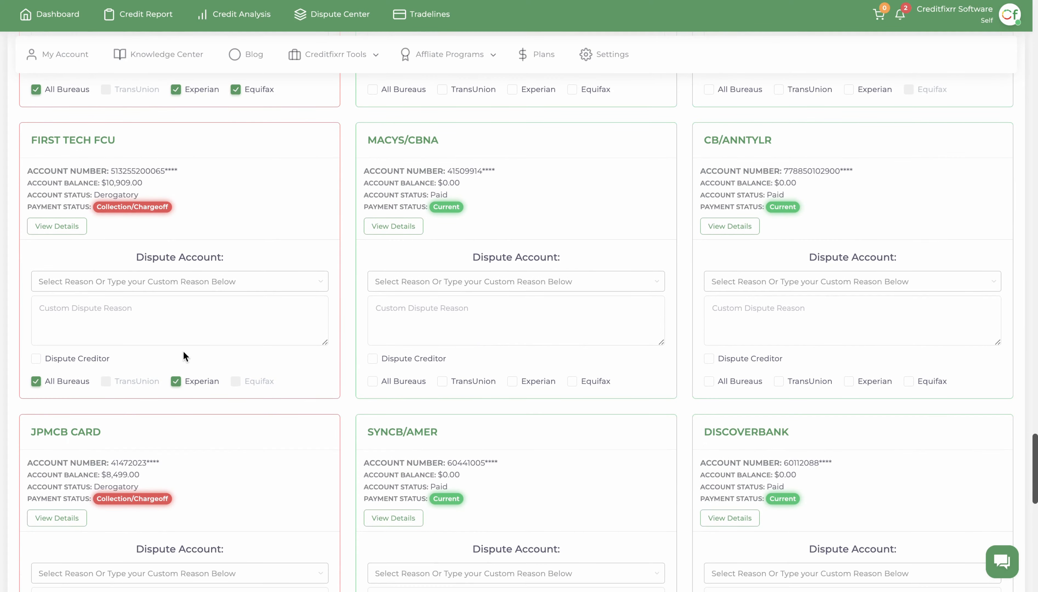
scroll(down, 3)
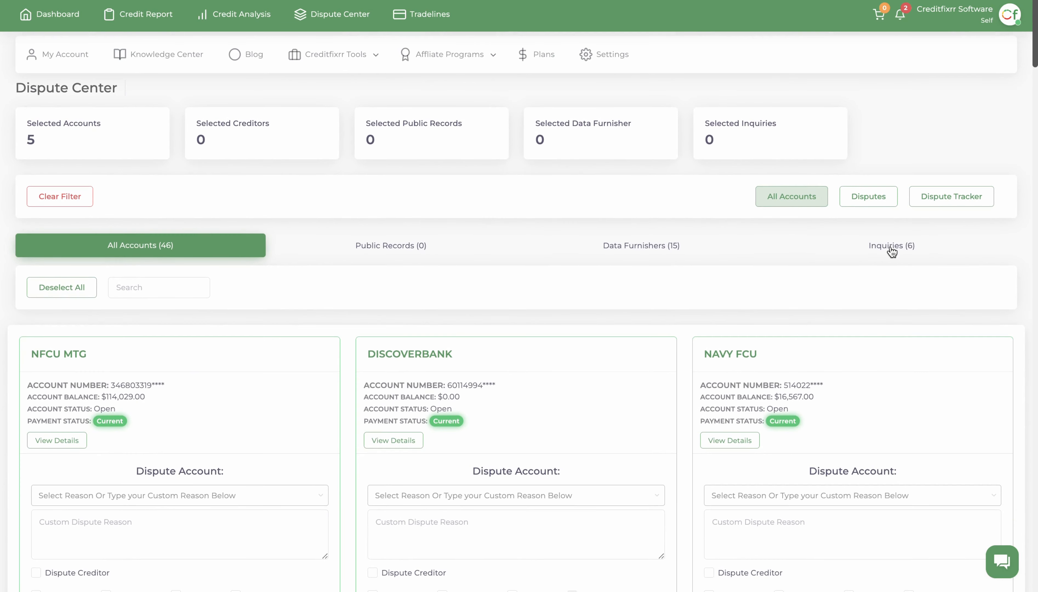
- Select all six inquiries for dispute, then view Public Records and the Data Furnishers list
click(892, 246)
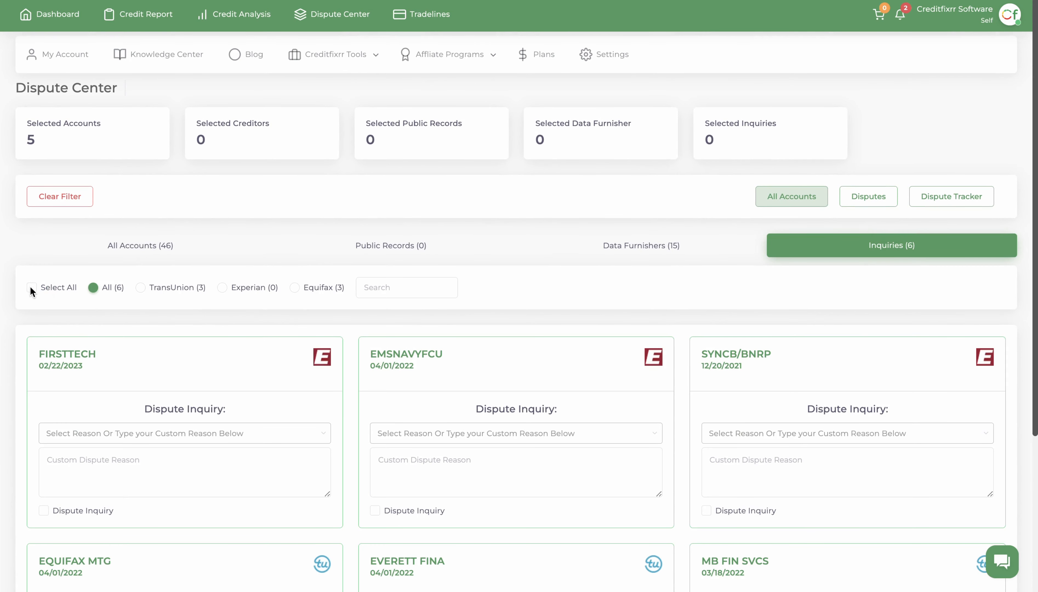
click(31, 288)
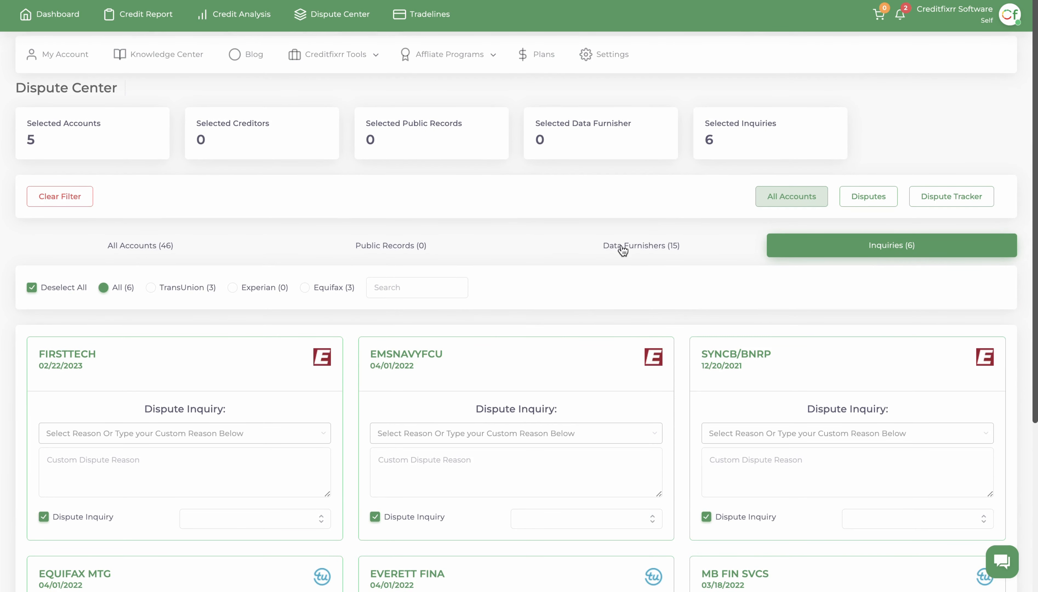
mouse_move(670, 258)
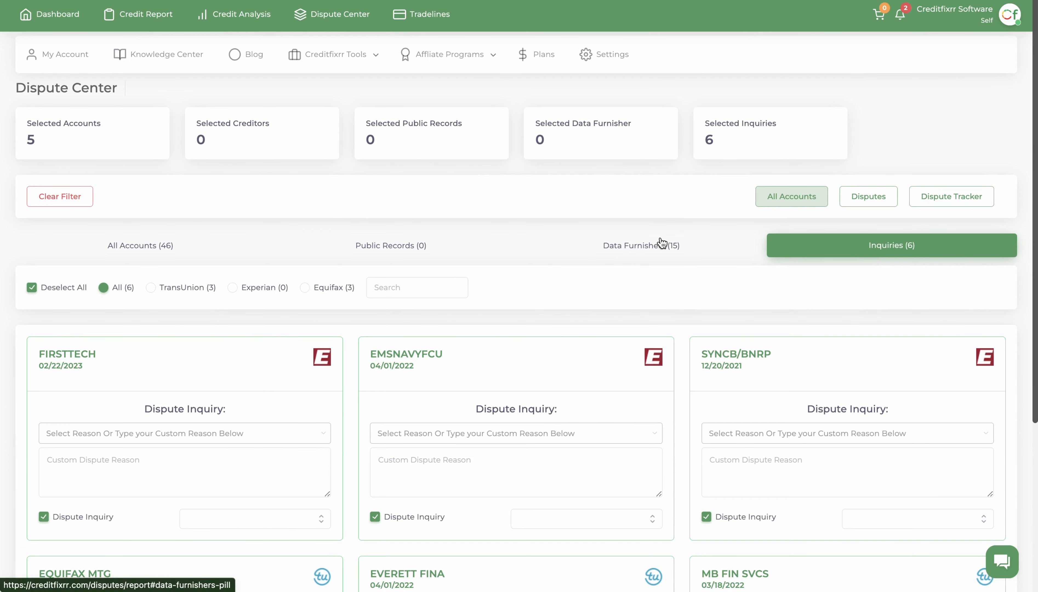
mouse_move(507, 216)
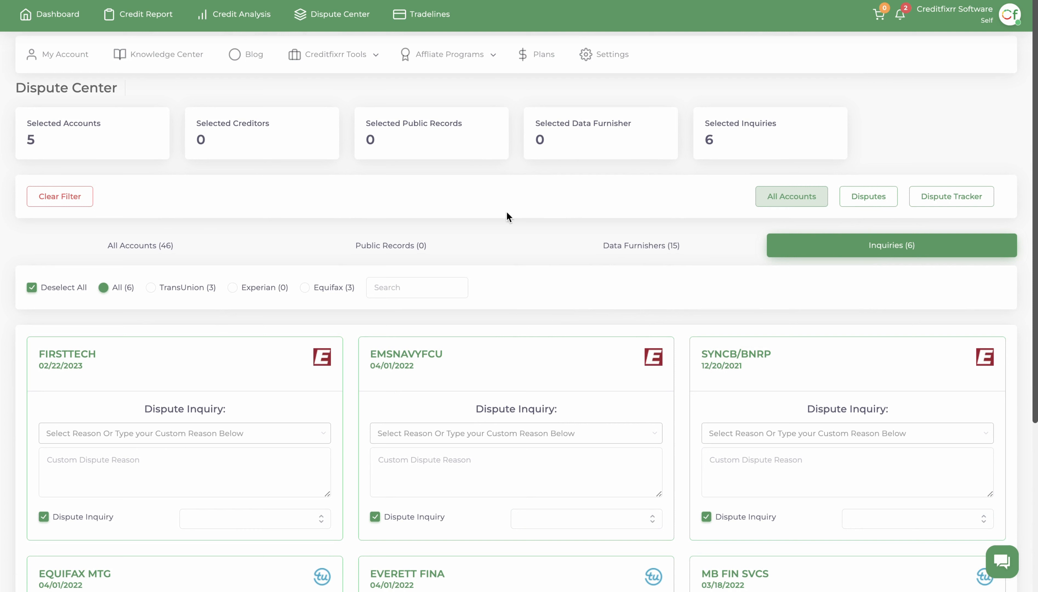
mouse_move(59, 141)
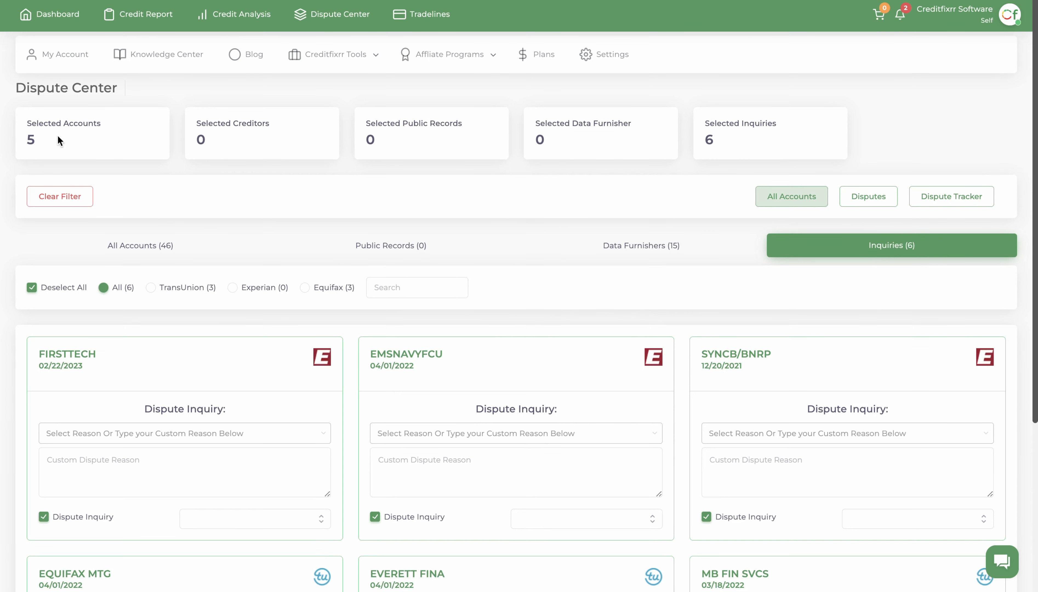
mouse_move(328, 356)
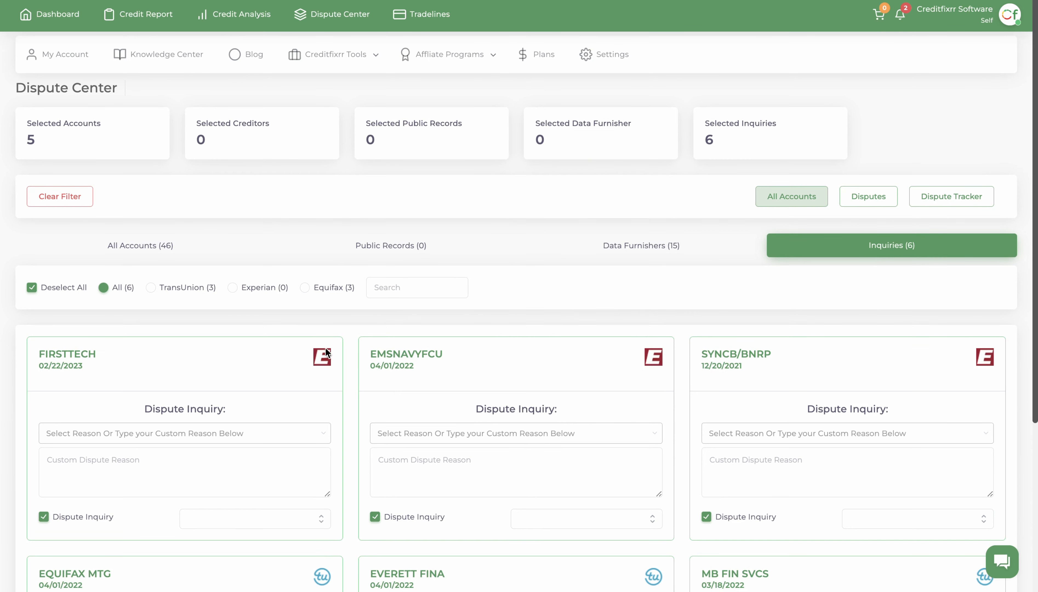
click(390, 246)
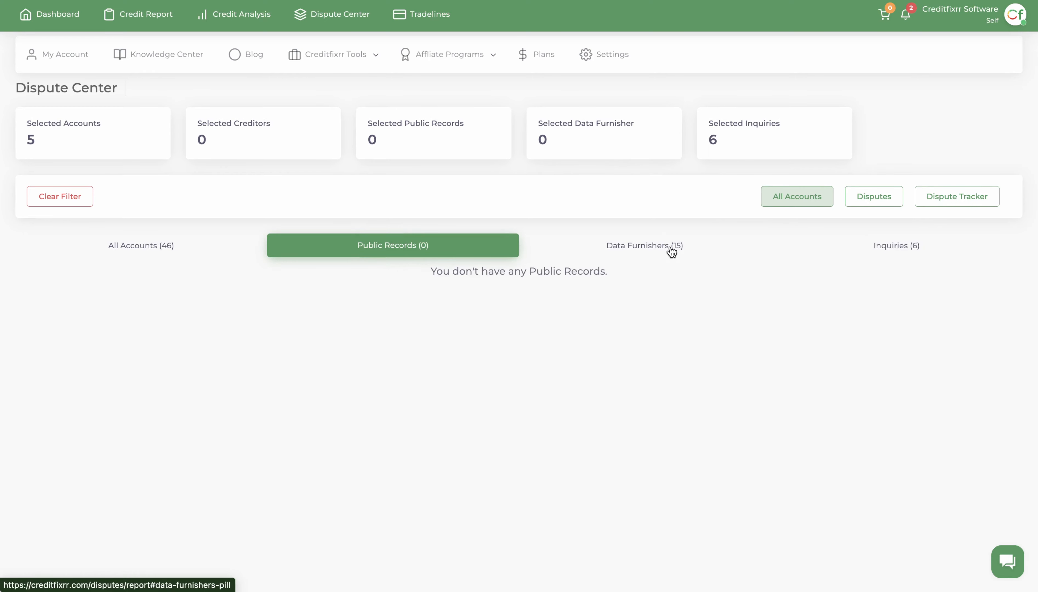
click(645, 245)
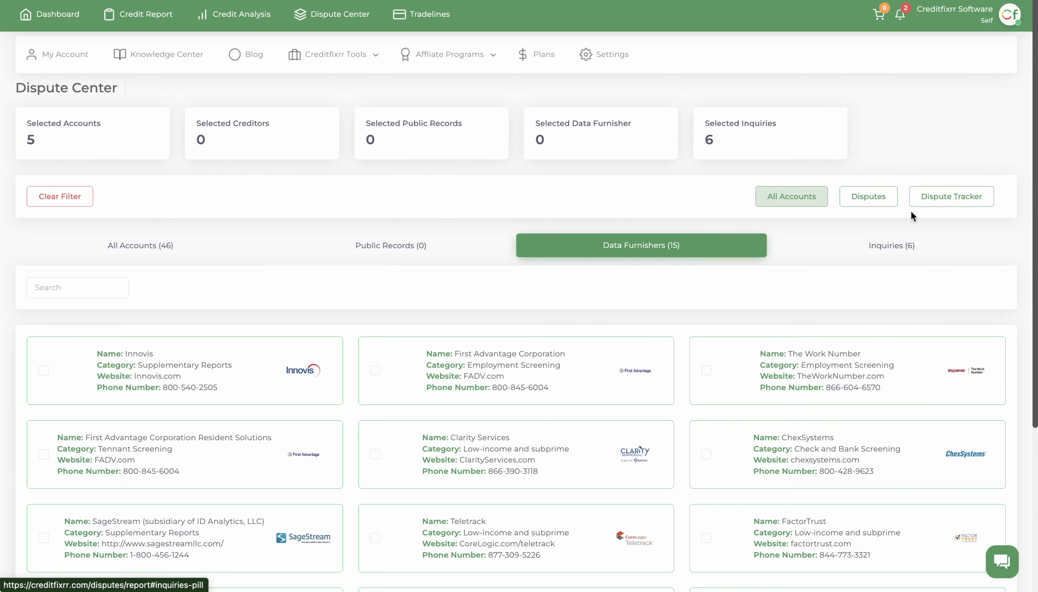
- Show the dispute letter library's Metro-2 attacks and bring up the Metro-2 attack guide
click(868, 196)
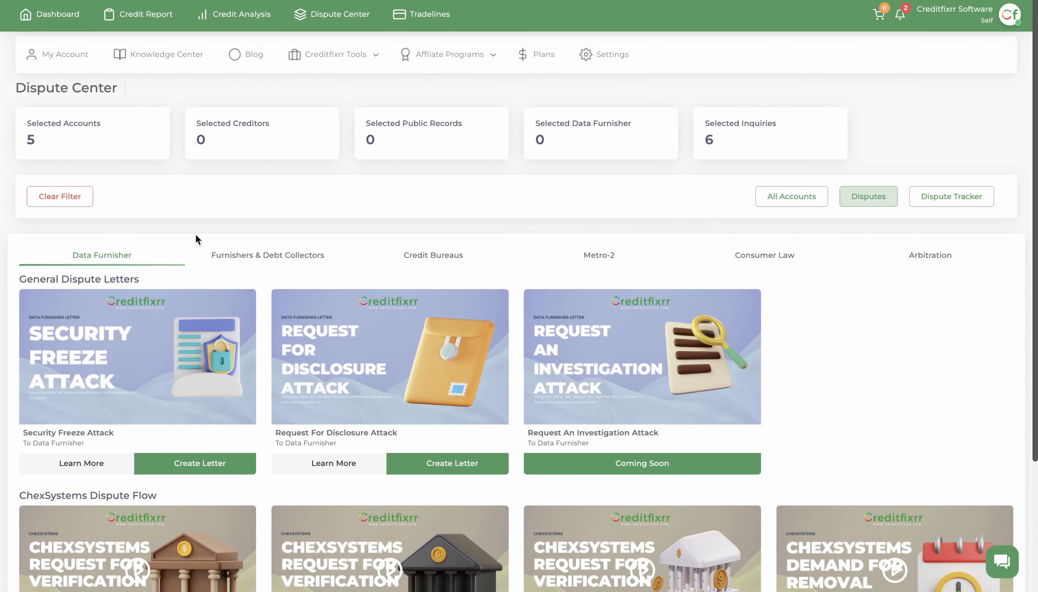
mouse_move(408, 260)
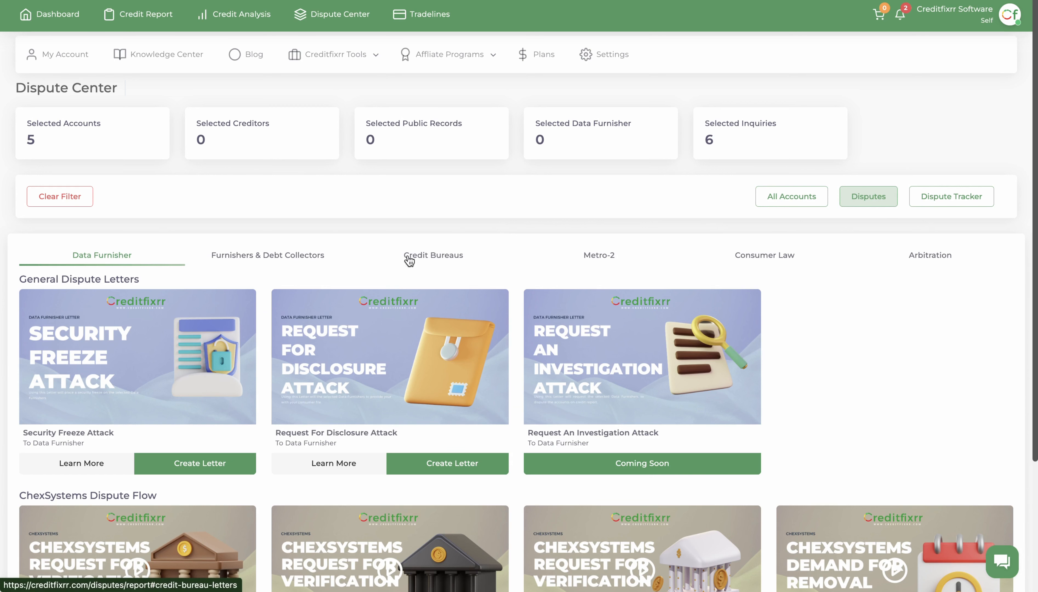
click(603, 258)
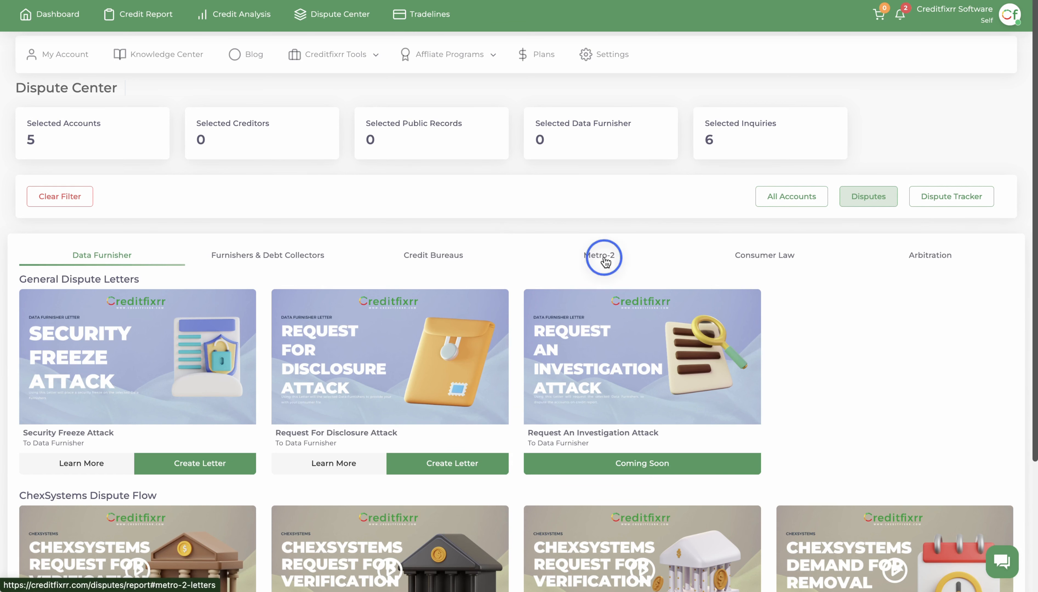
click(599, 256)
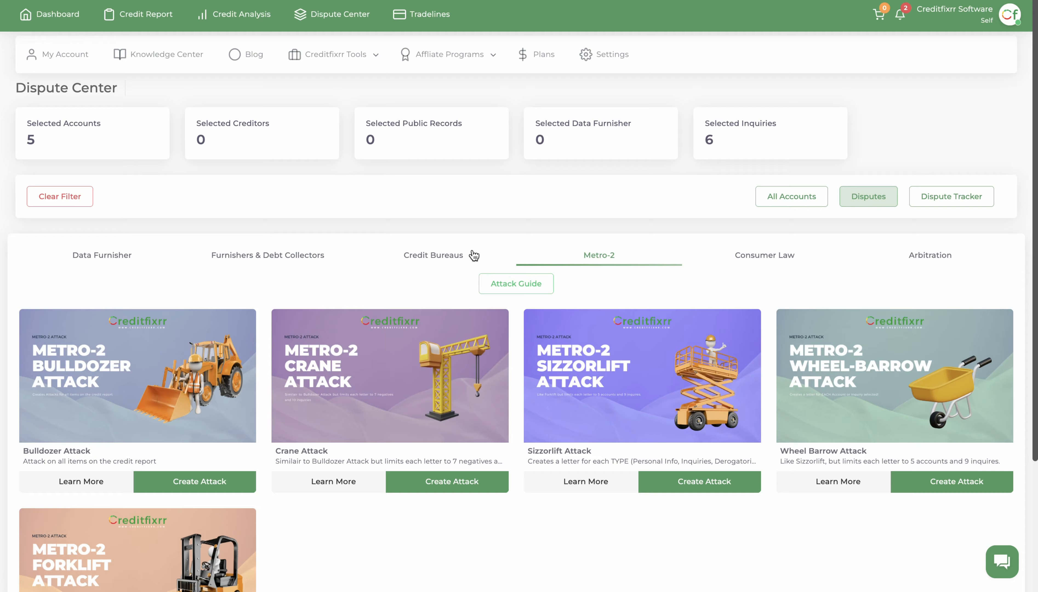
click(516, 284)
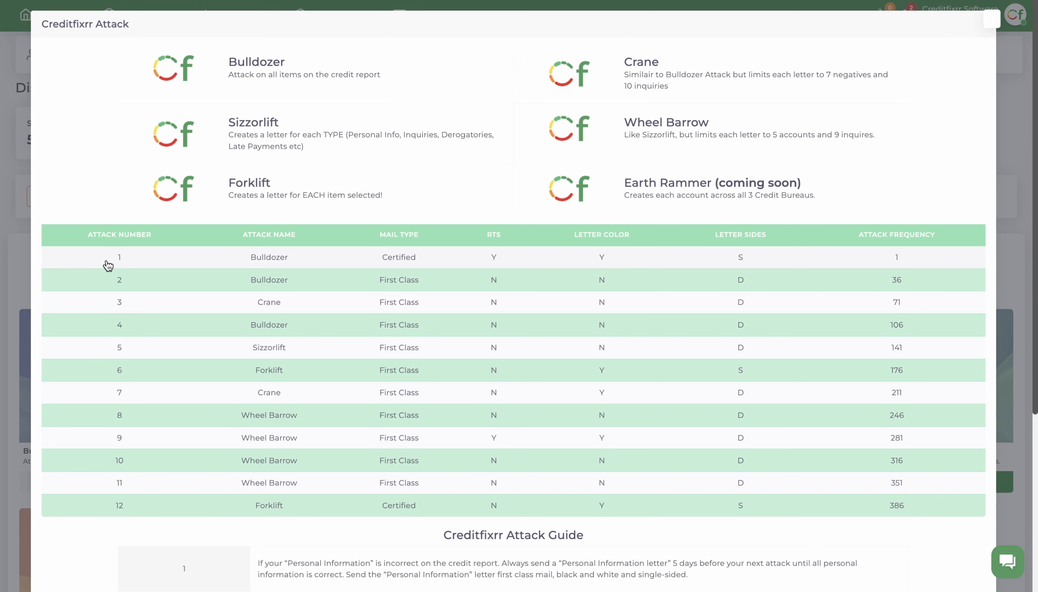
mouse_move(273, 104)
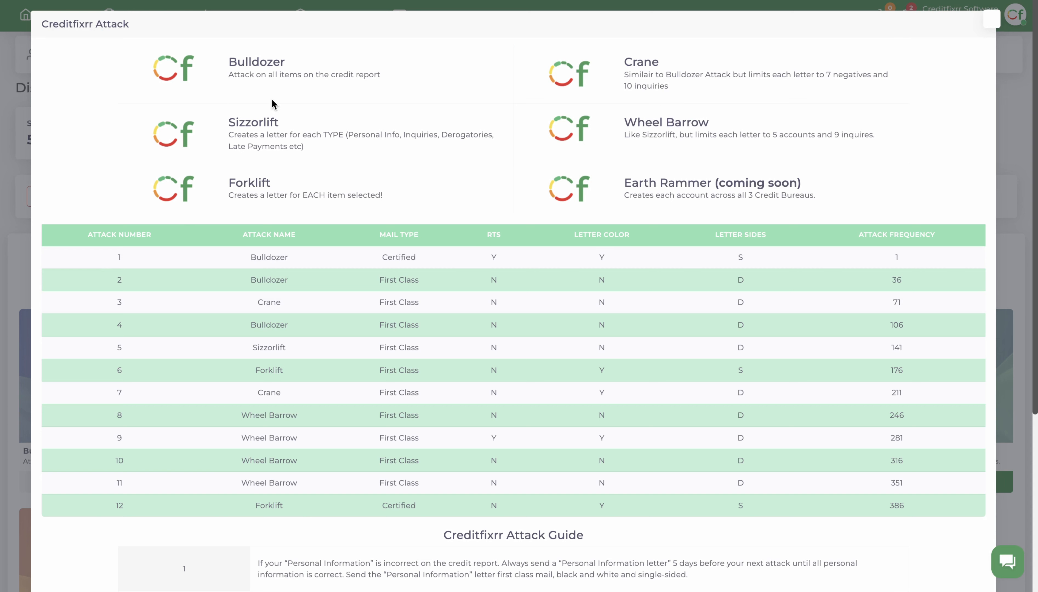
mouse_move(106, 268)
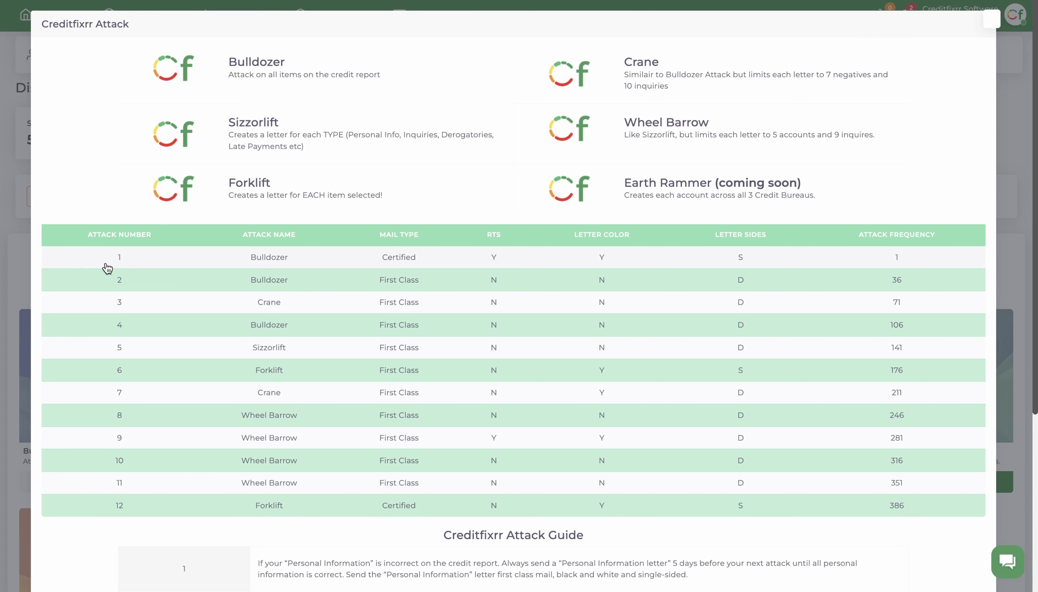
mouse_move(130, 260)
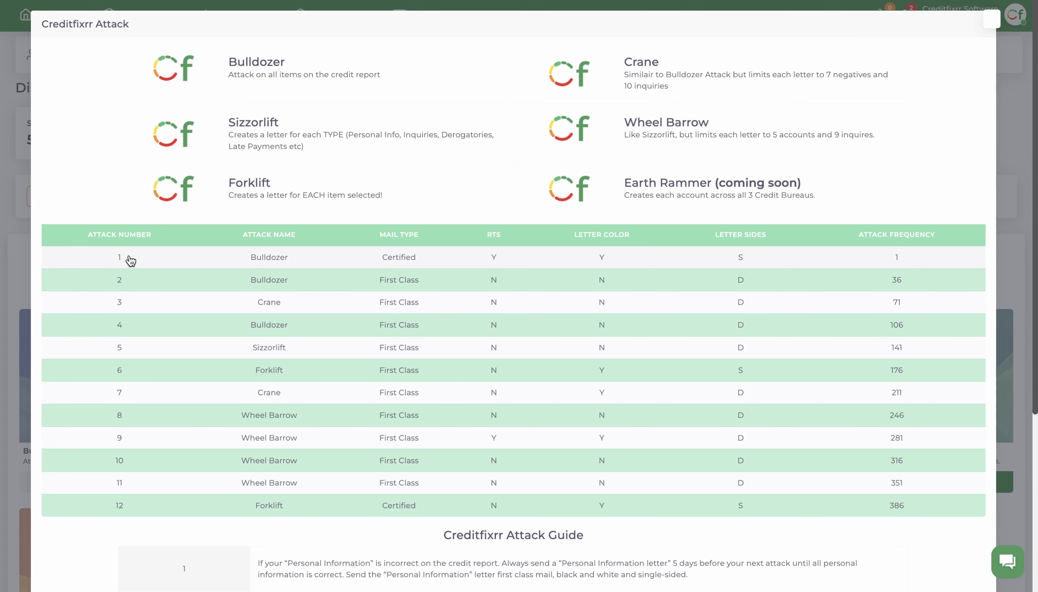
mouse_move(284, 249)
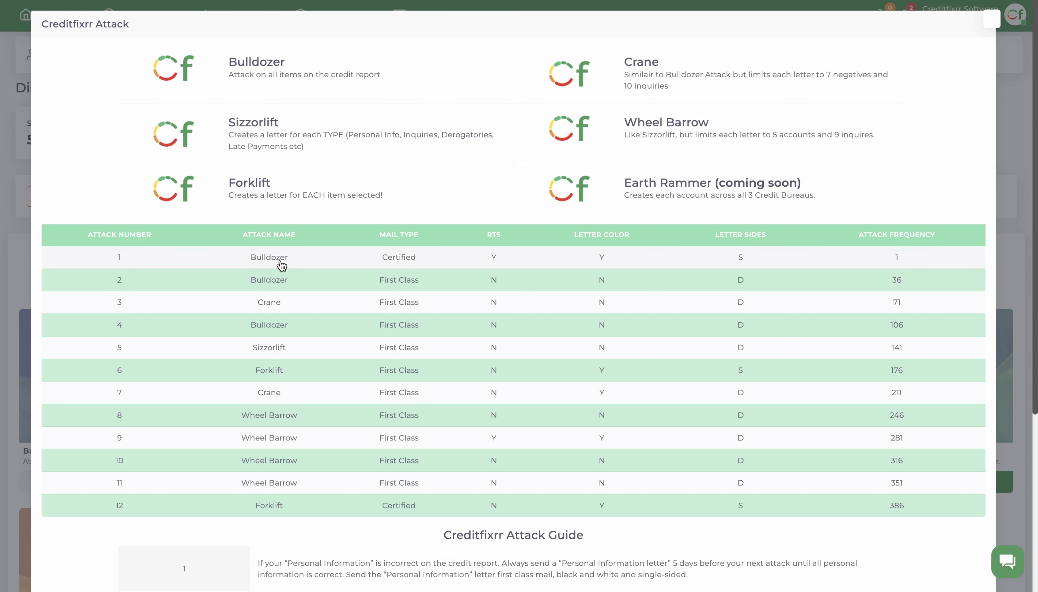
mouse_move(310, 267)
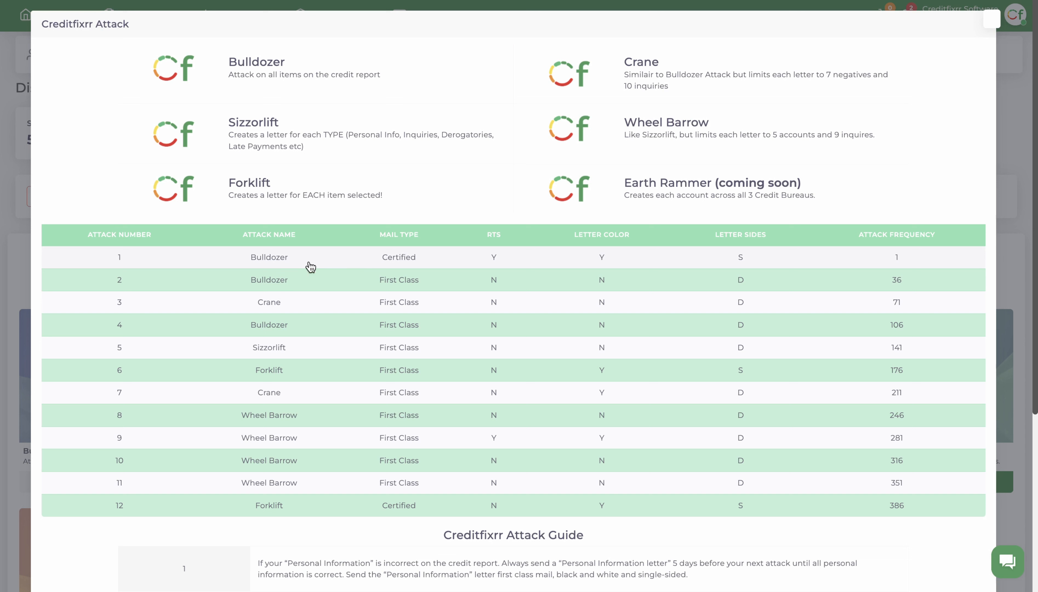
mouse_move(402, 260)
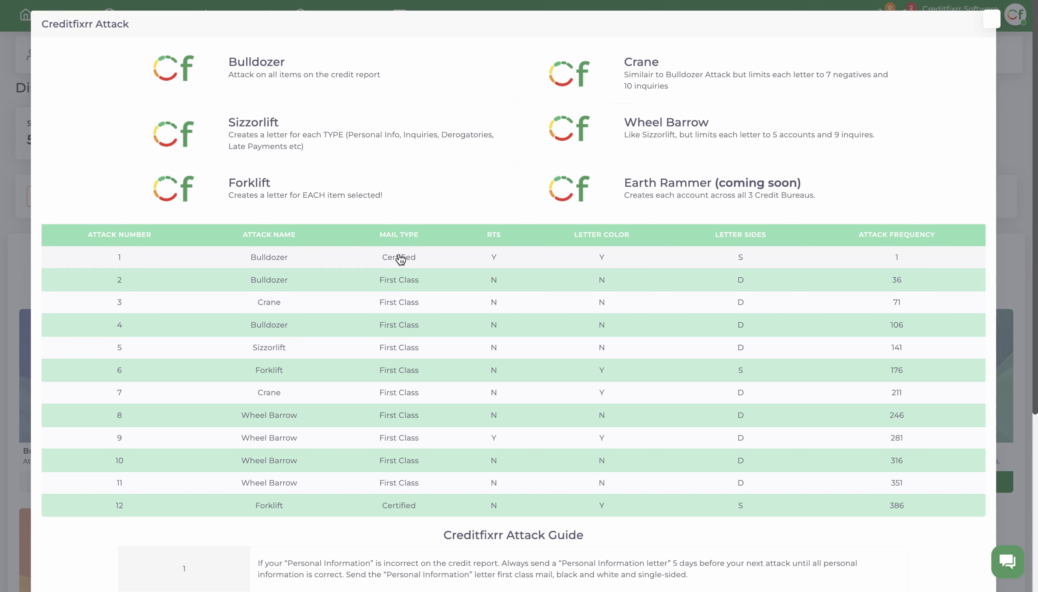
mouse_move(382, 265)
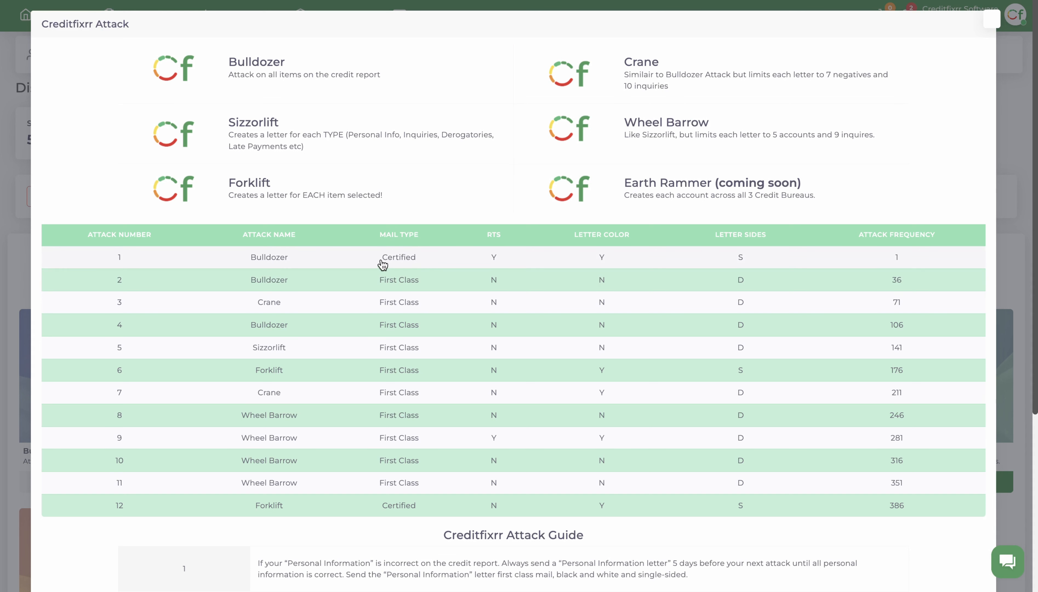
mouse_move(495, 243)
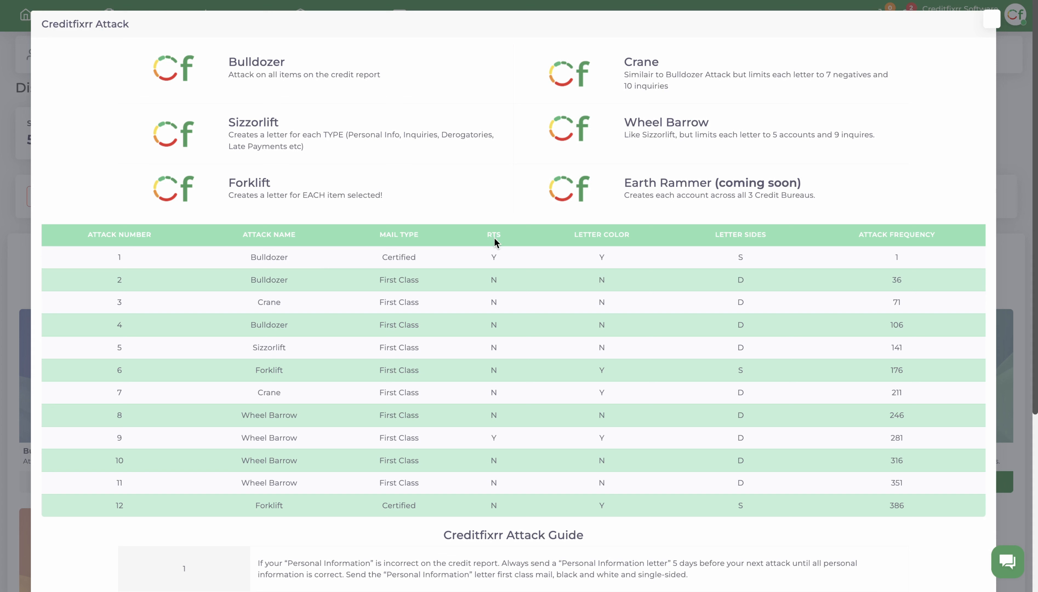
mouse_move(502, 257)
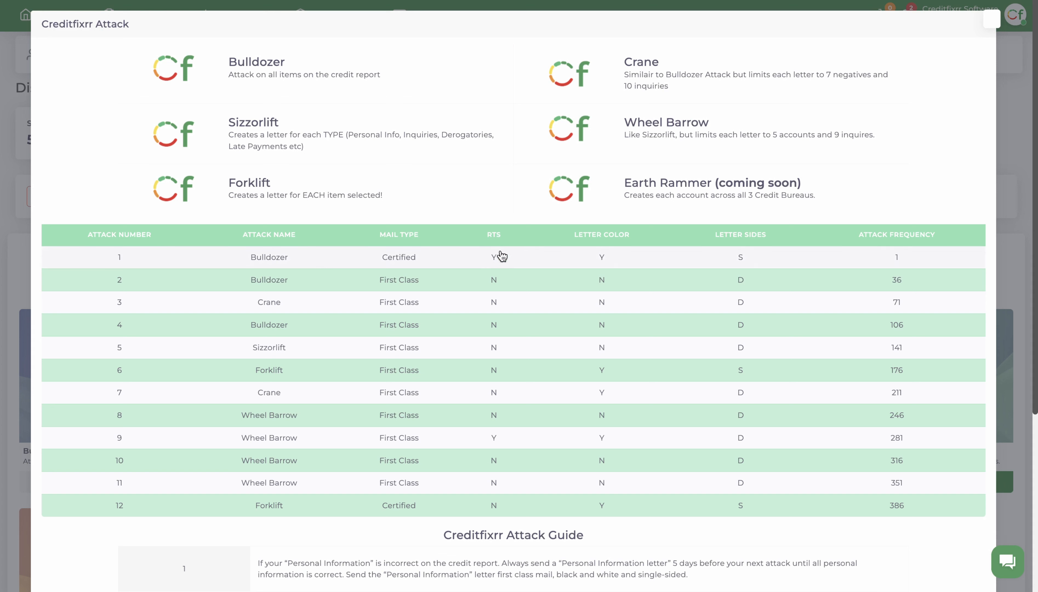
mouse_move(501, 265)
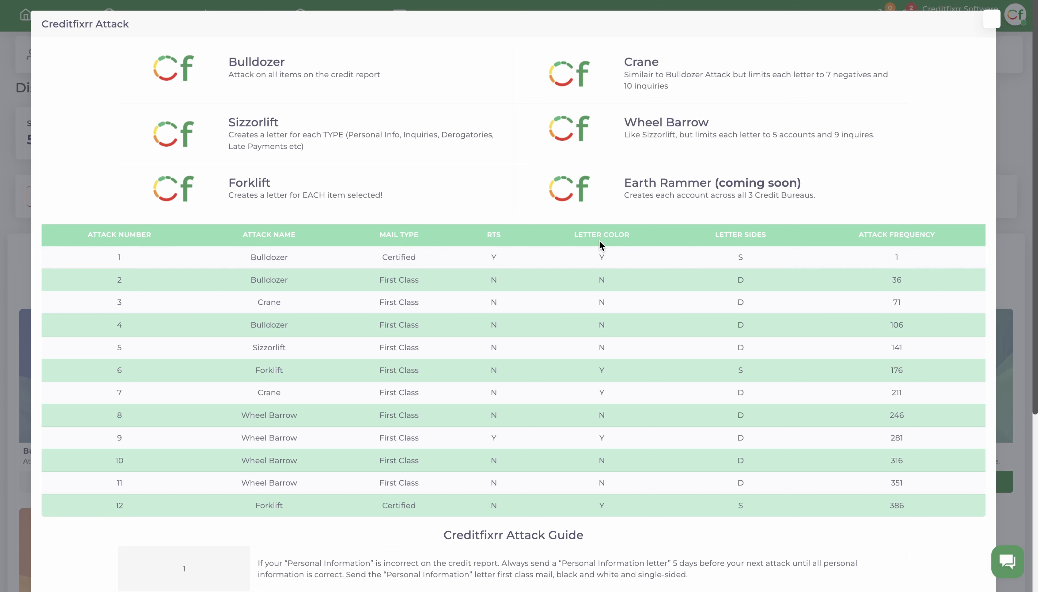
mouse_move(644, 253)
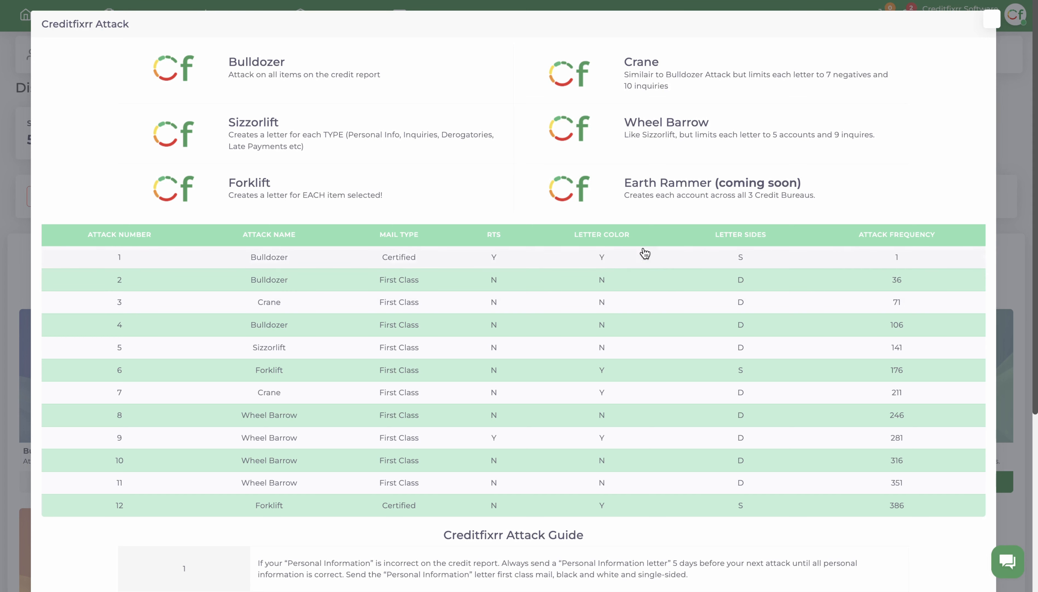
mouse_move(744, 264)
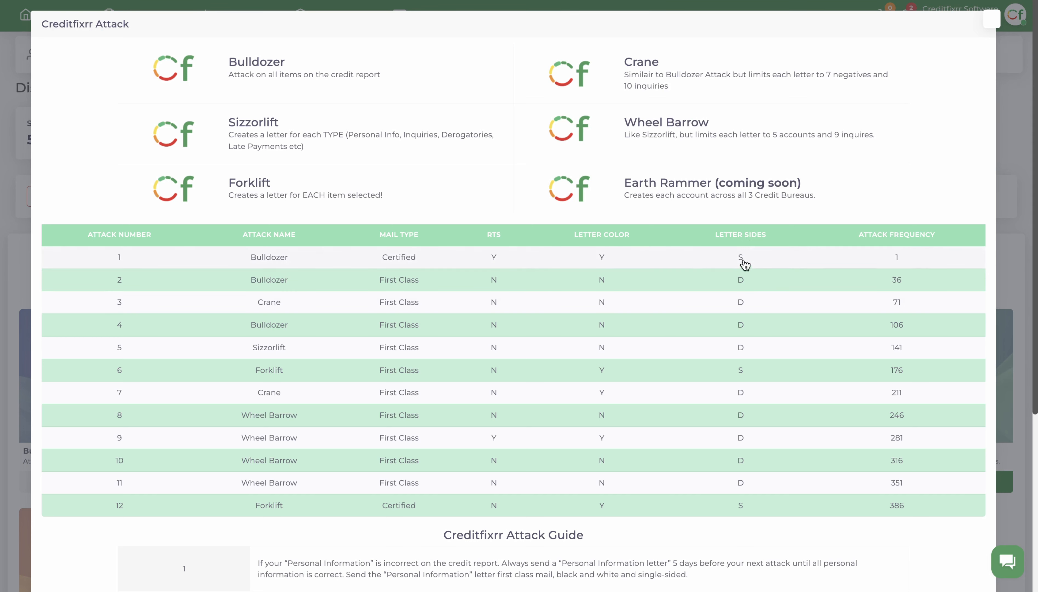
mouse_move(745, 248)
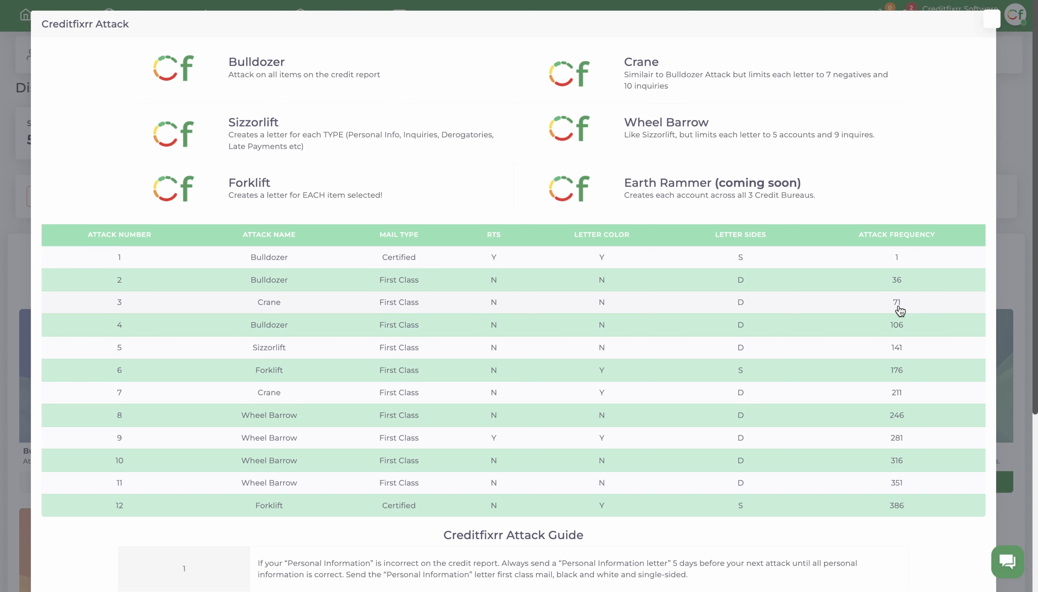
mouse_move(250, 77)
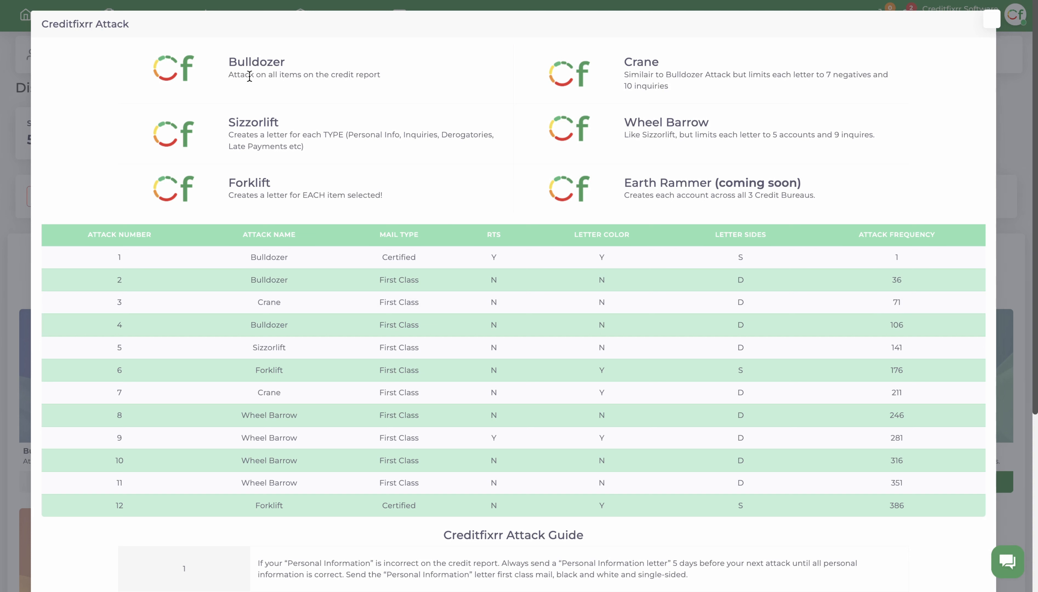
mouse_move(232, 77)
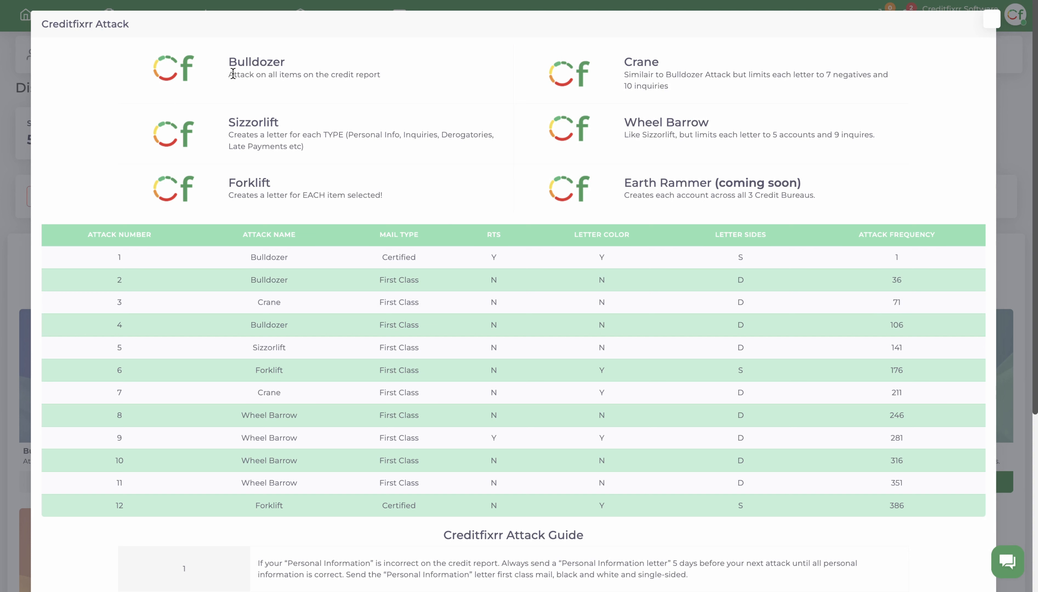
mouse_move(228, 76)
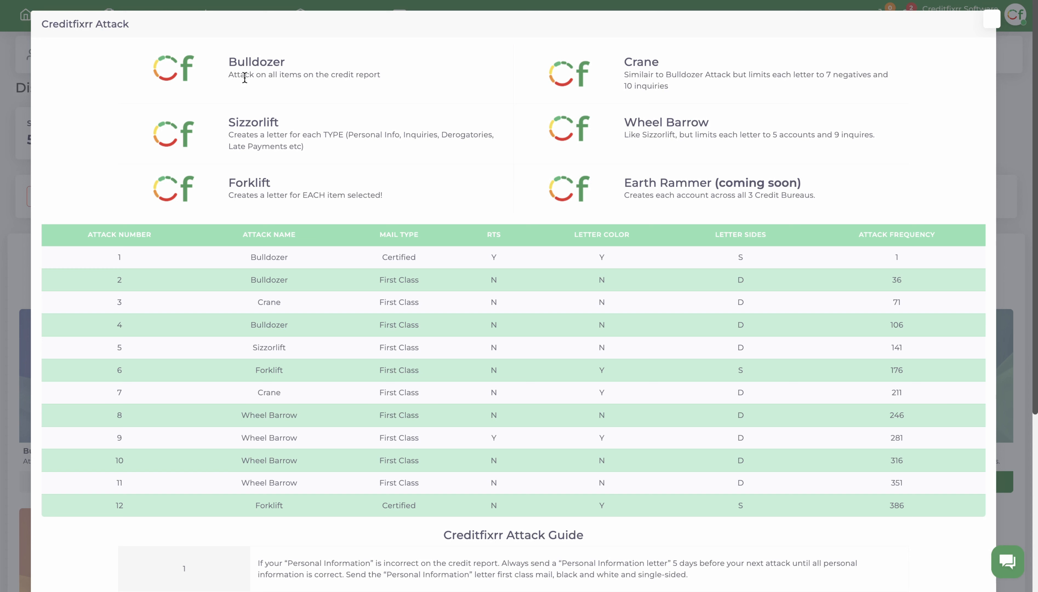
mouse_move(260, 65)
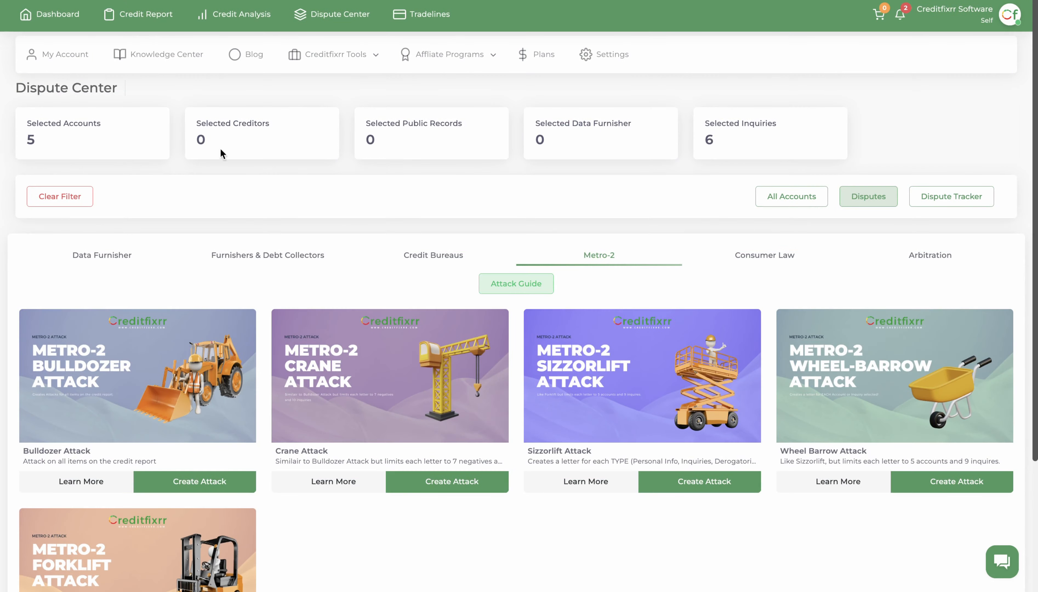
mouse_move(890, 209)
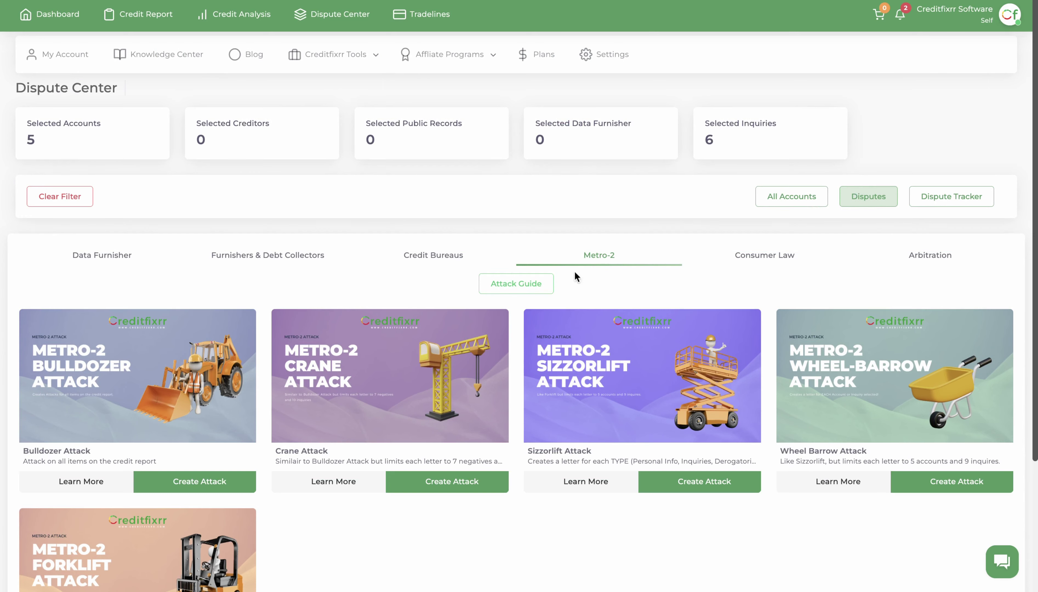
- Reopen the Metro-2 attack guide showing the twelve-attack schedule
click(517, 284)
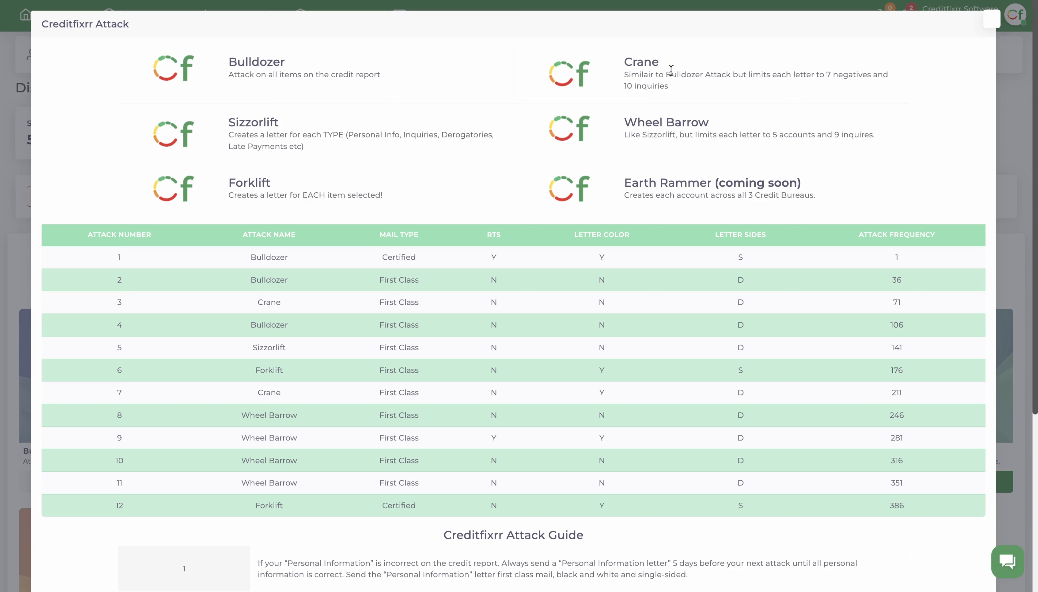
mouse_move(744, 78)
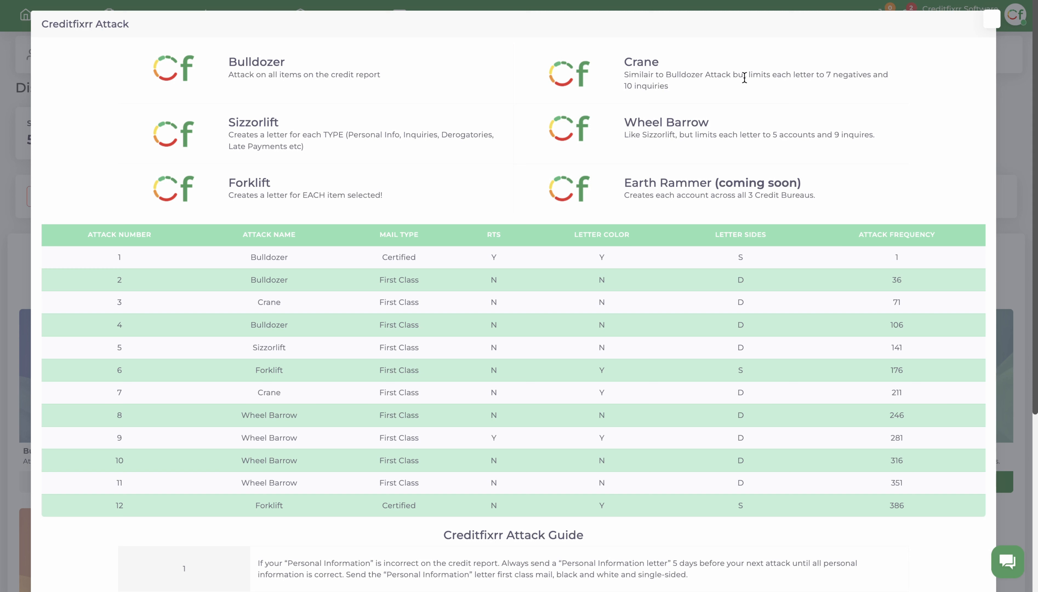
mouse_move(316, 134)
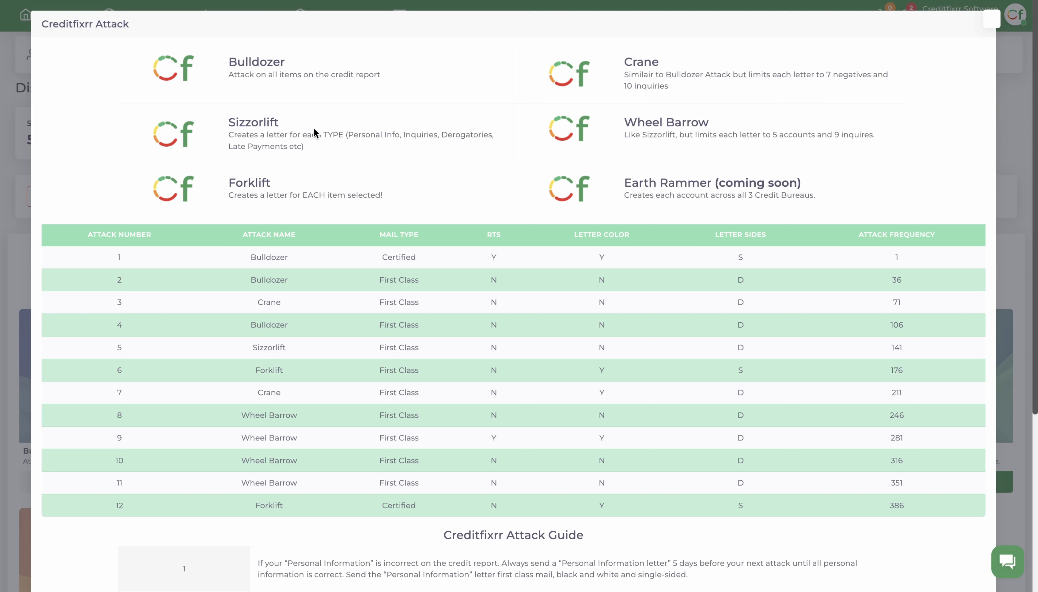
mouse_move(263, 135)
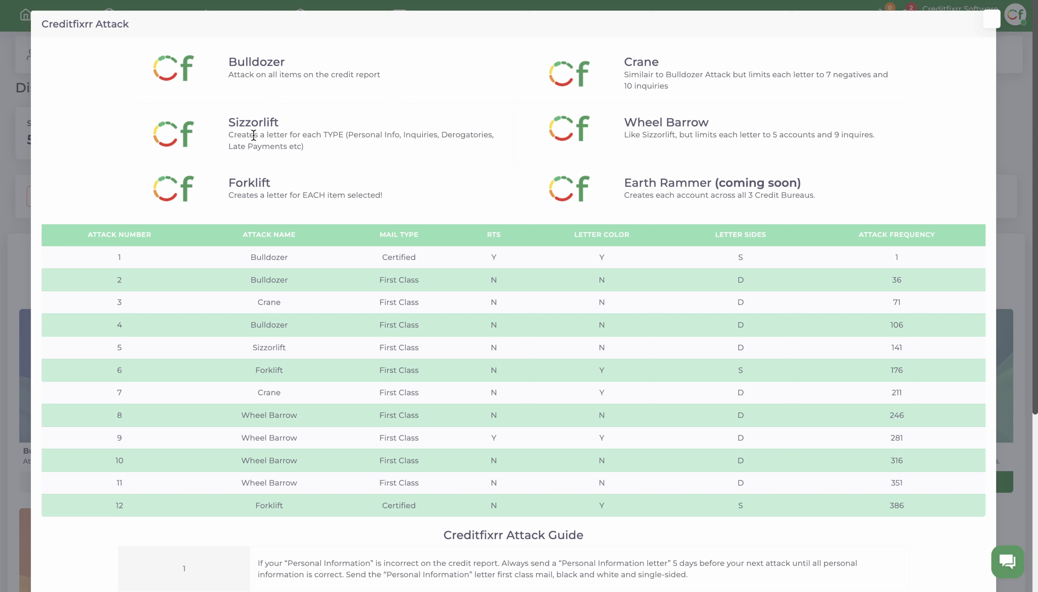
mouse_move(683, 127)
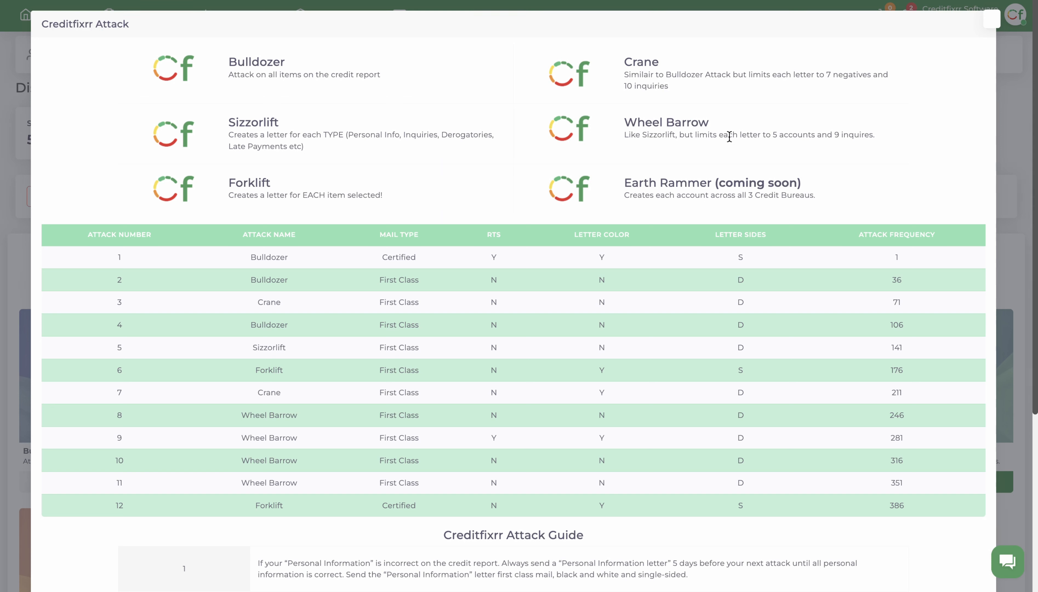
mouse_move(828, 140)
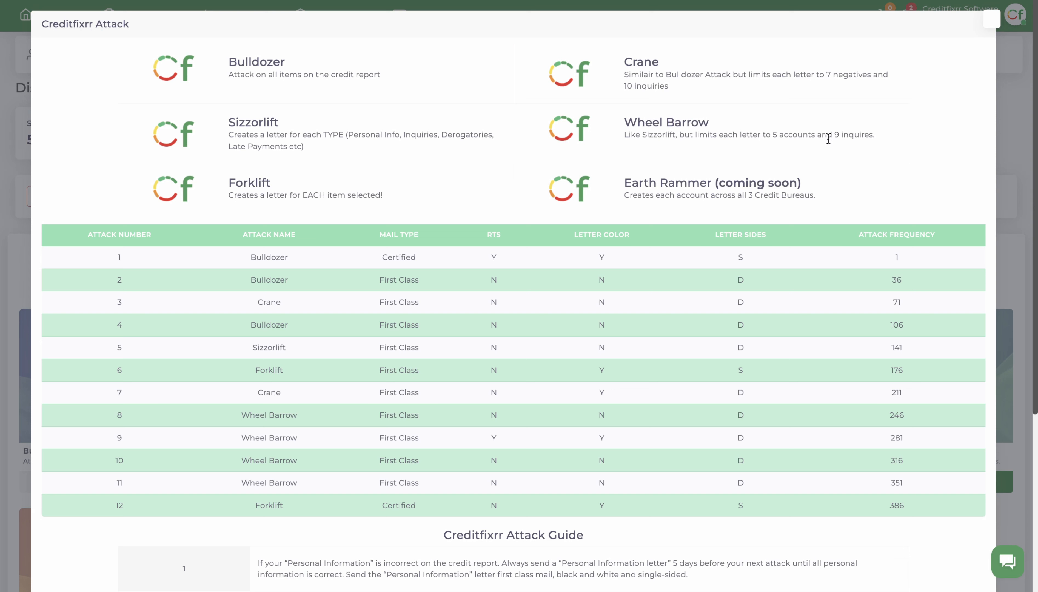
mouse_move(780, 148)
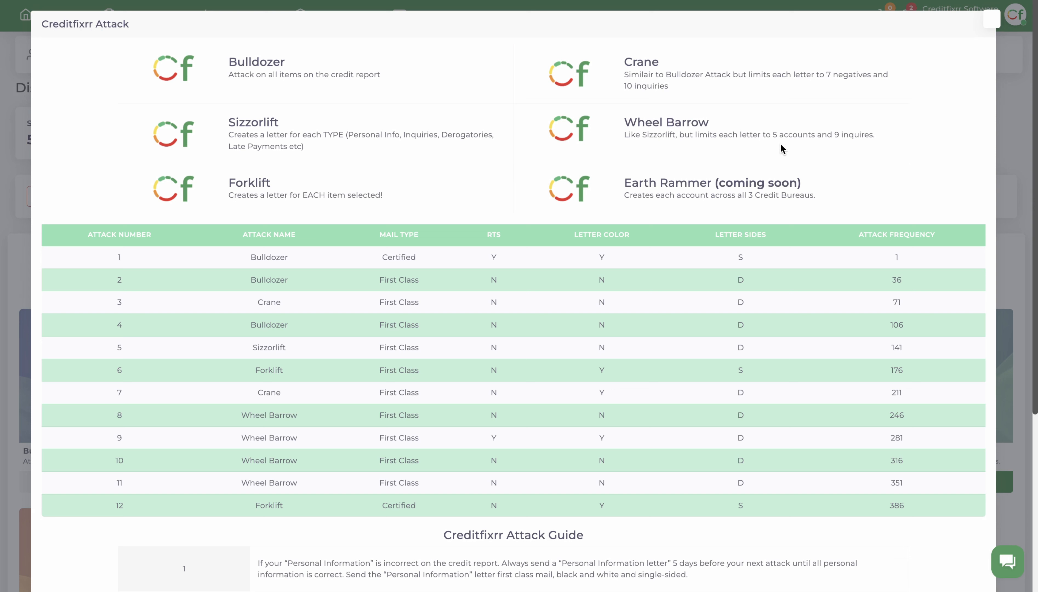
mouse_move(282, 212)
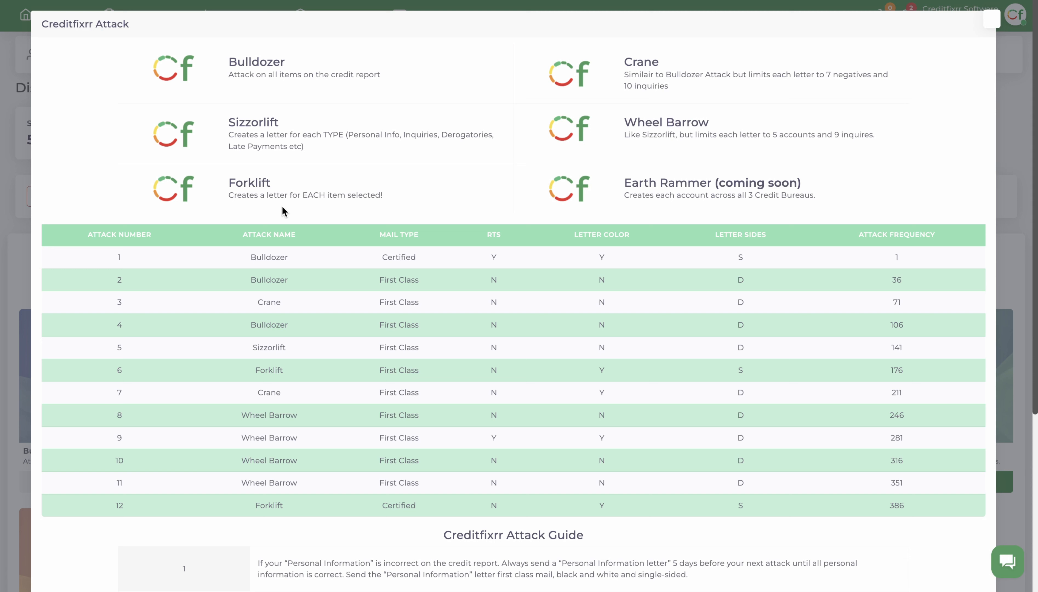
mouse_move(568, 99)
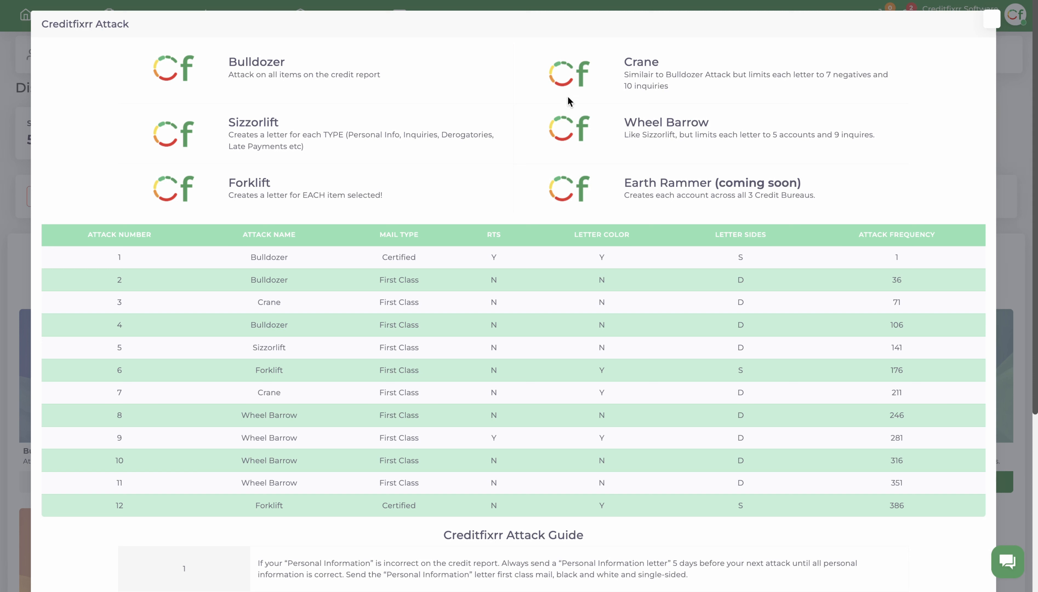
mouse_move(250, 188)
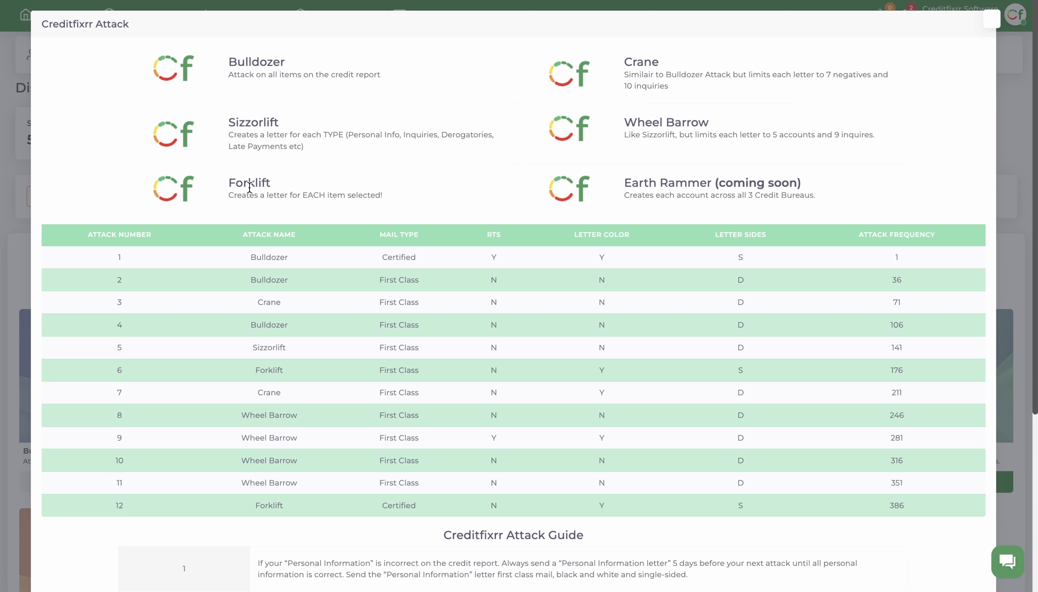
mouse_move(328, 188)
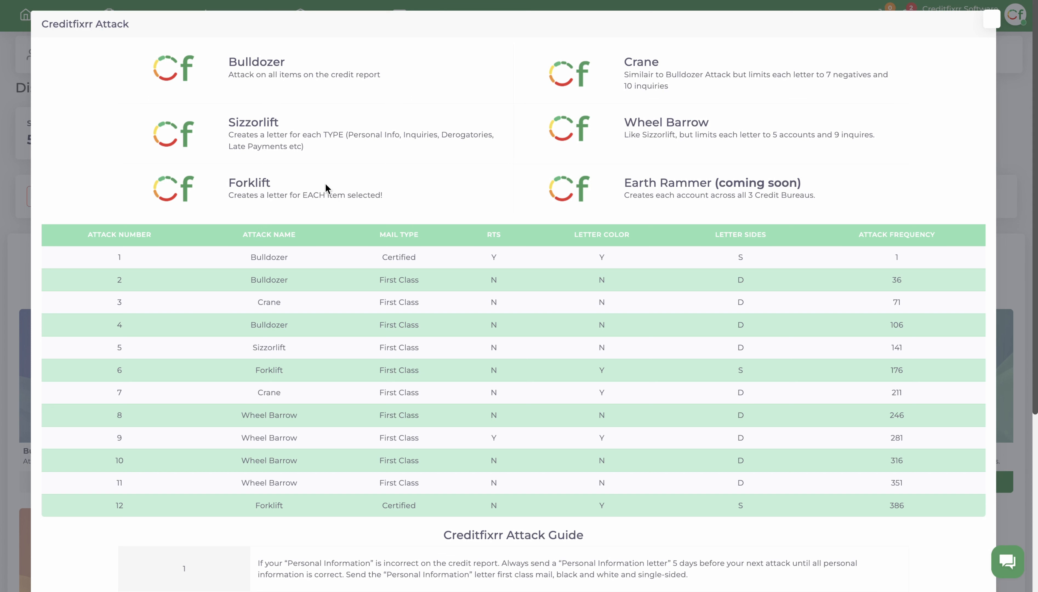
mouse_move(294, 180)
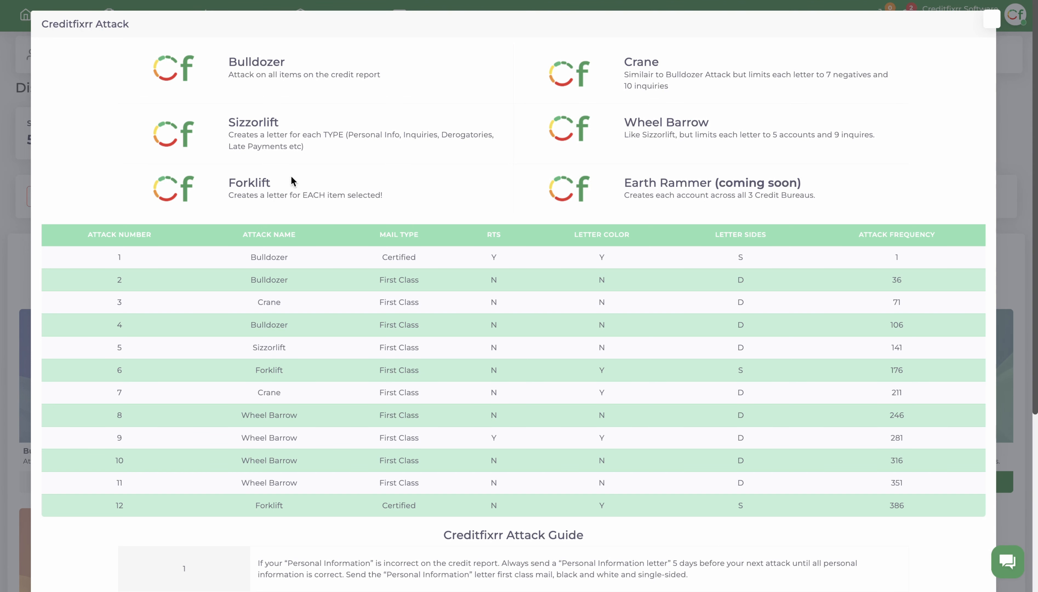
mouse_move(352, 210)
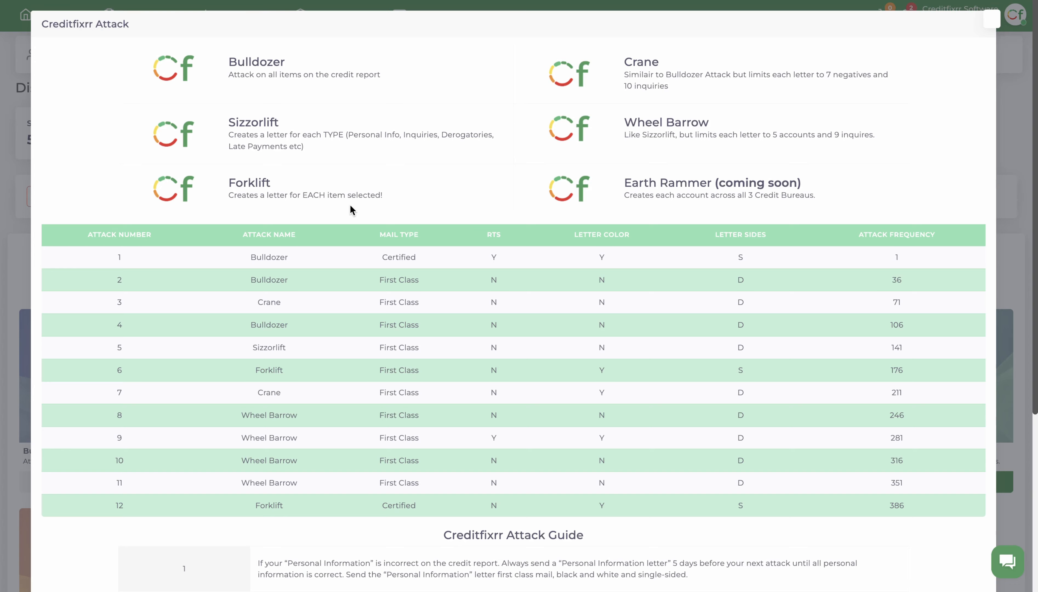
mouse_move(887, 141)
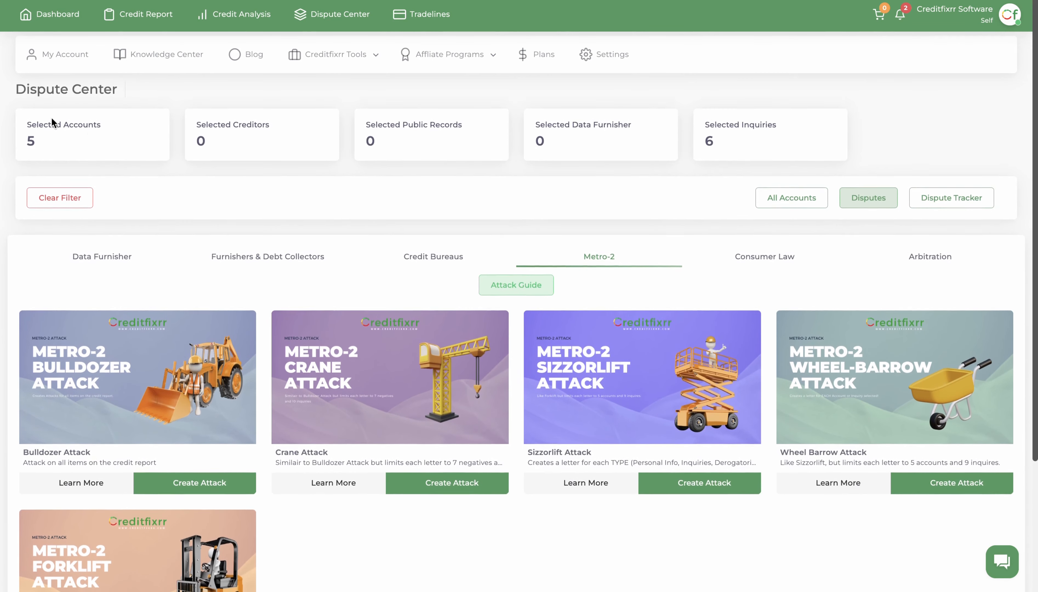
- Create the Sizzorlift Attack, generating its dispute letters for the selected items
scroll(down, 3)
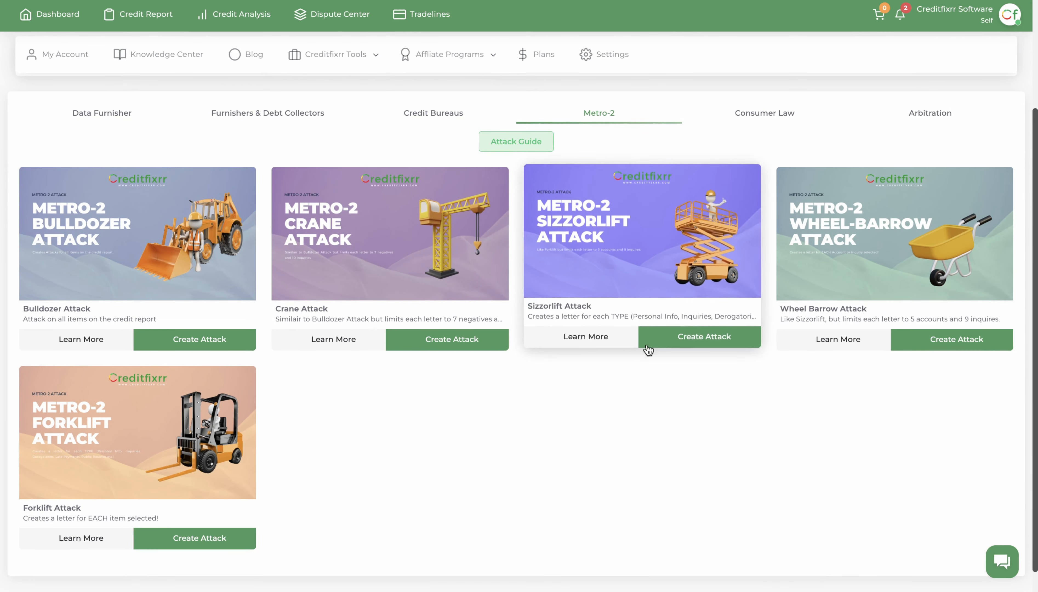
click(705, 337)
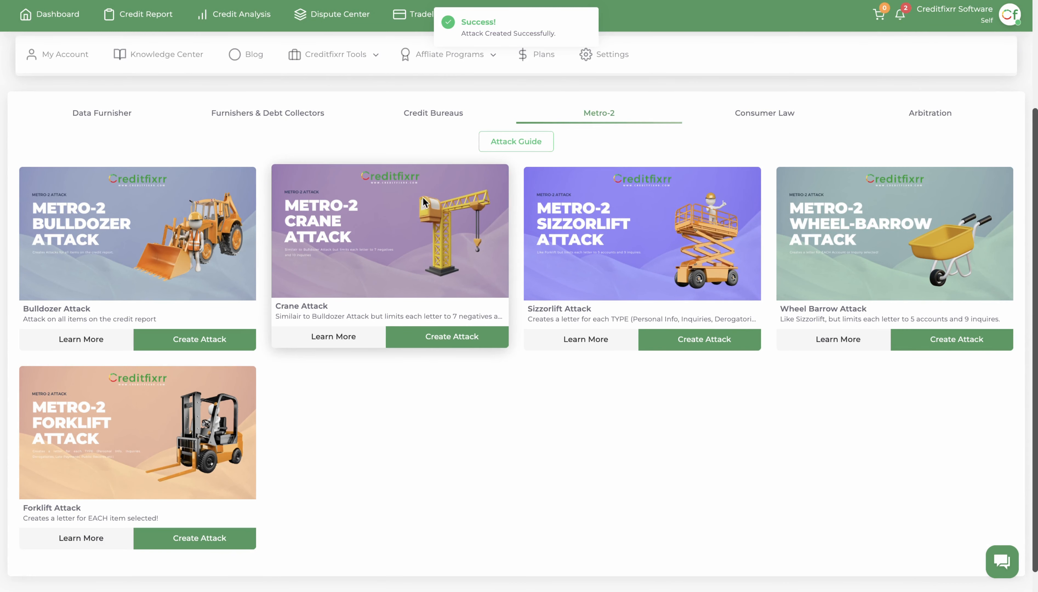
mouse_move(795, 133)
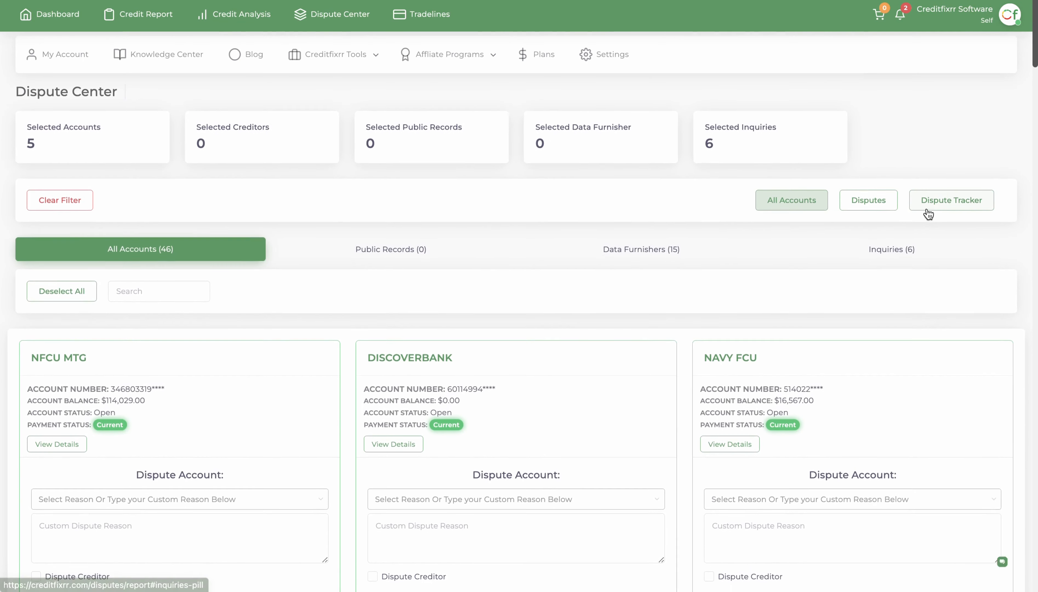
- View the new Sizzorlift letters in the Dispute Letter Tracker and preview the Experian letter
click(951, 200)
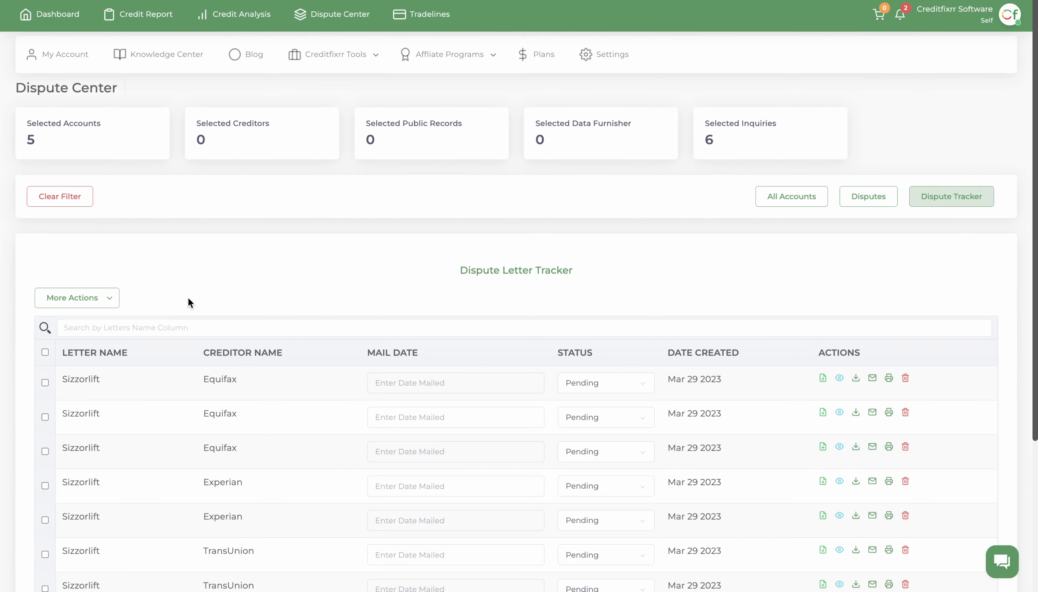
scroll(down, 3)
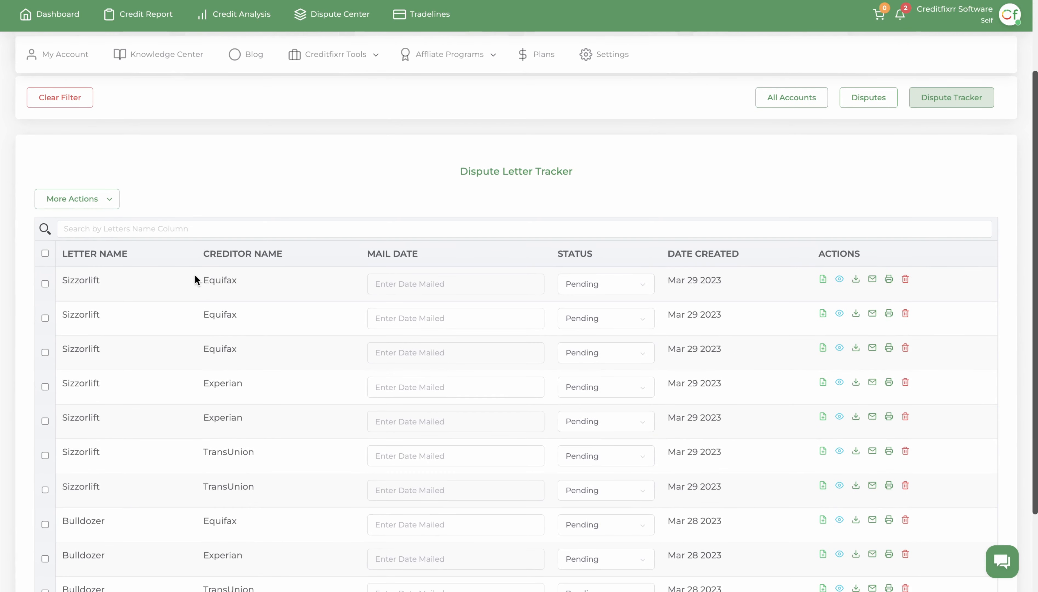
scroll(down, 3)
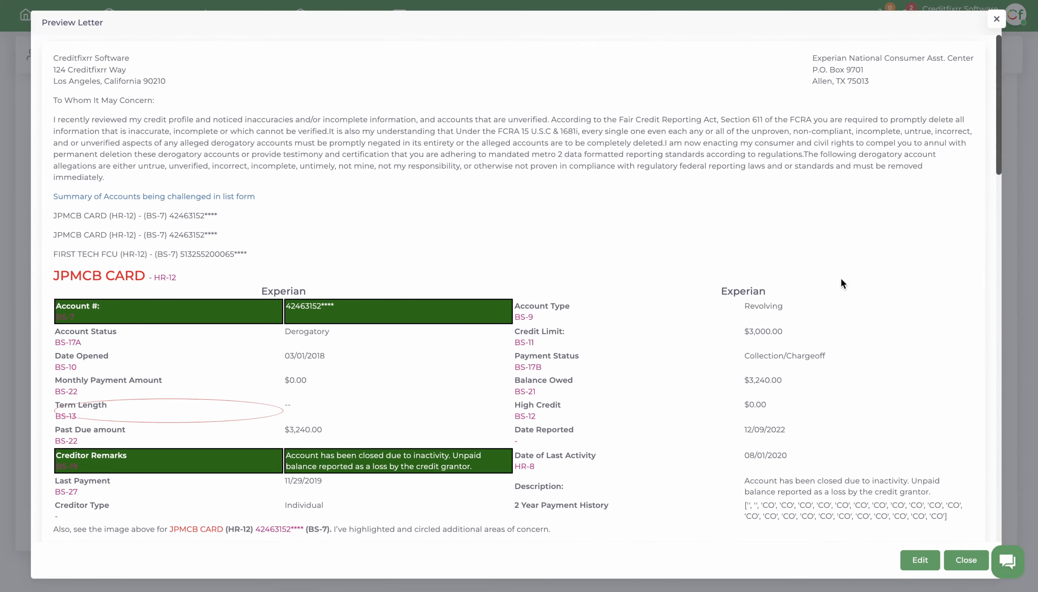
mouse_move(860, 87)
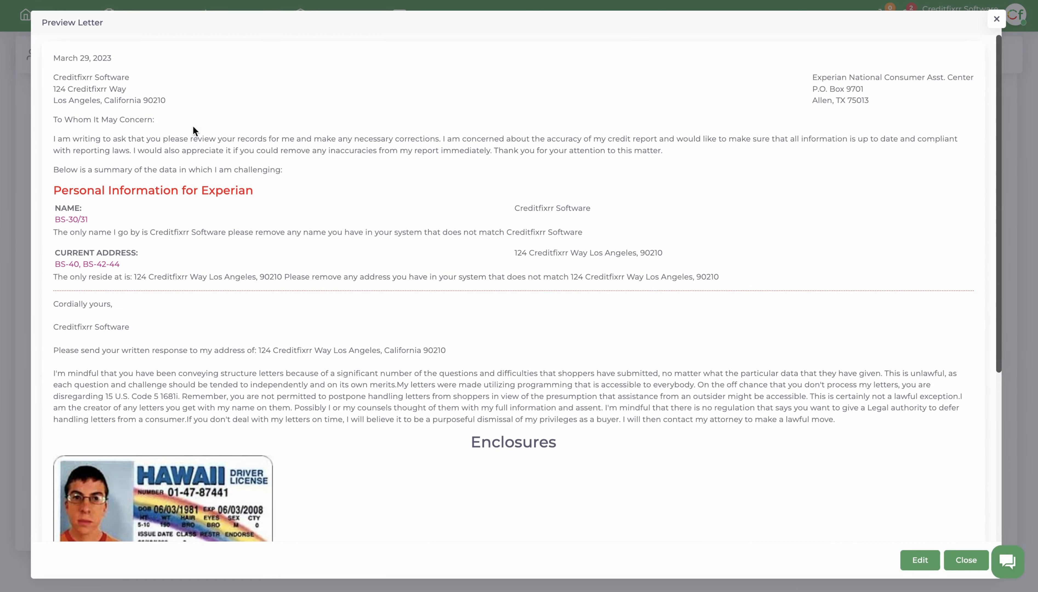
mouse_move(969, 48)
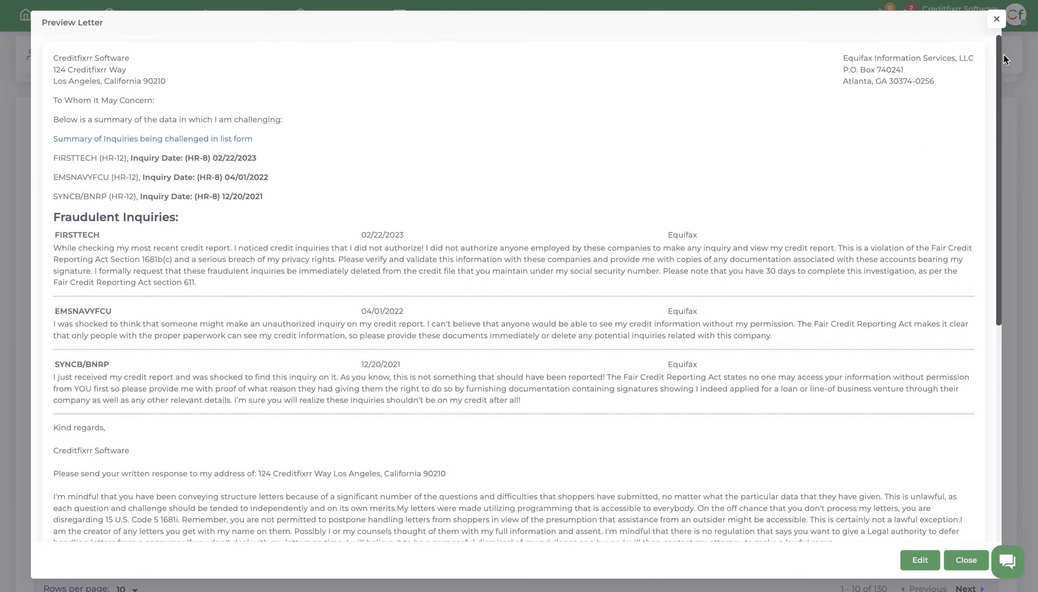
click(996, 19)
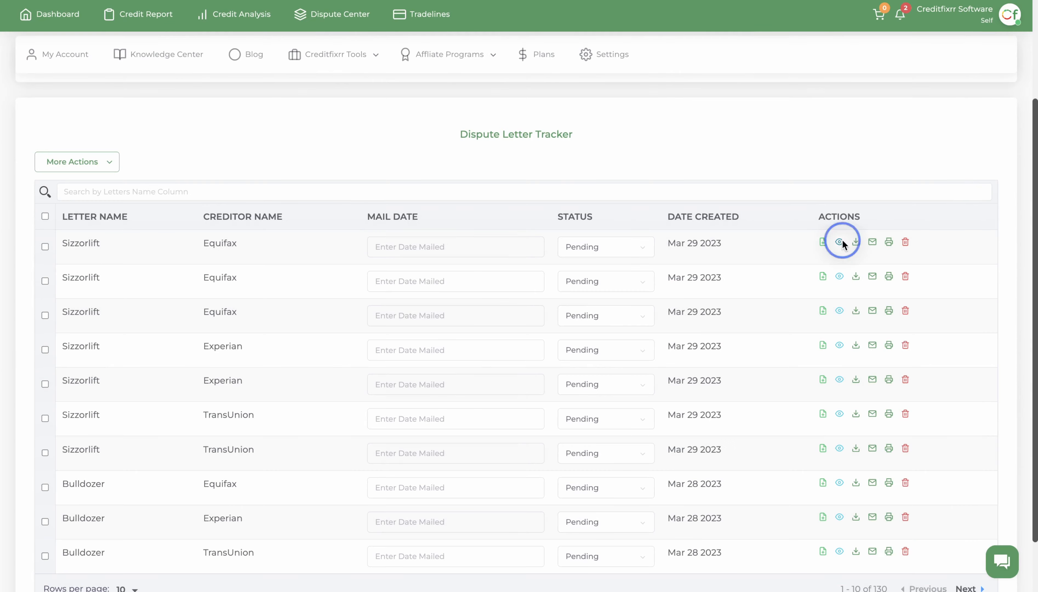
- Preview the first Sizzorlift letter to Equifax and return to the tracker
click(840, 242)
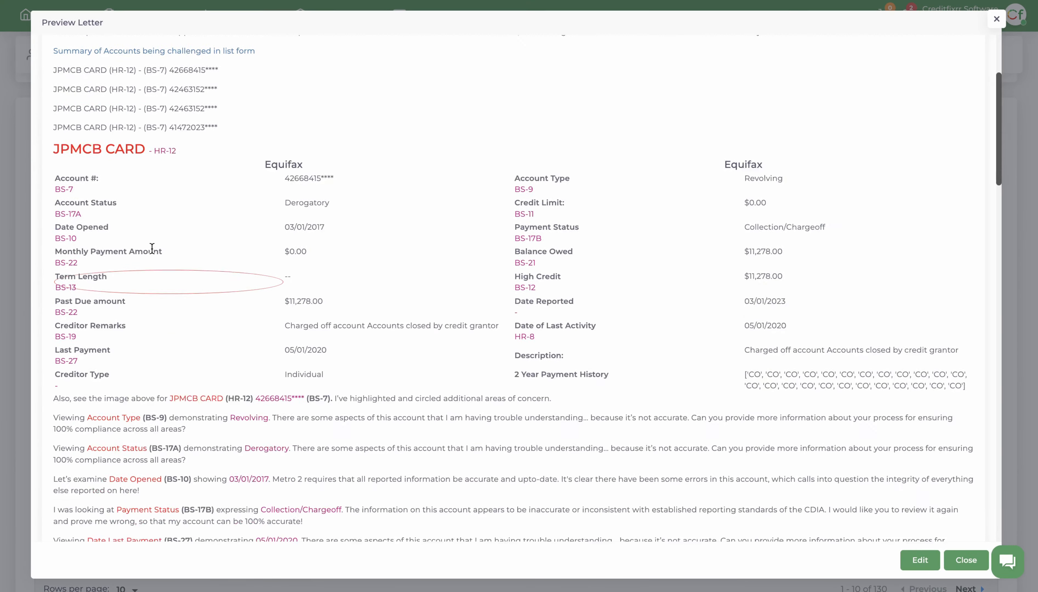
scroll(down, 3)
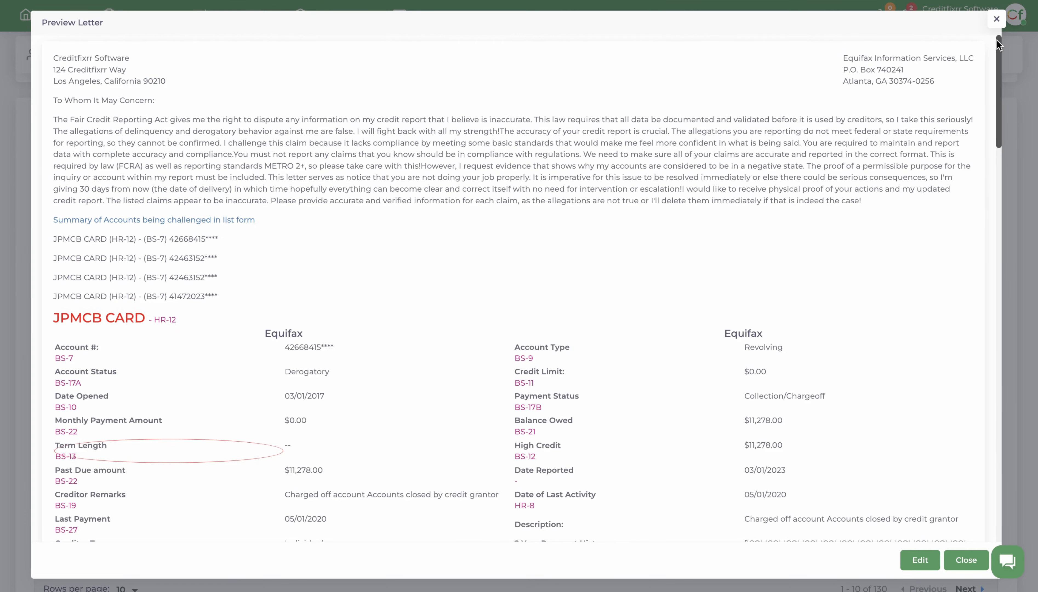
click(997, 19)
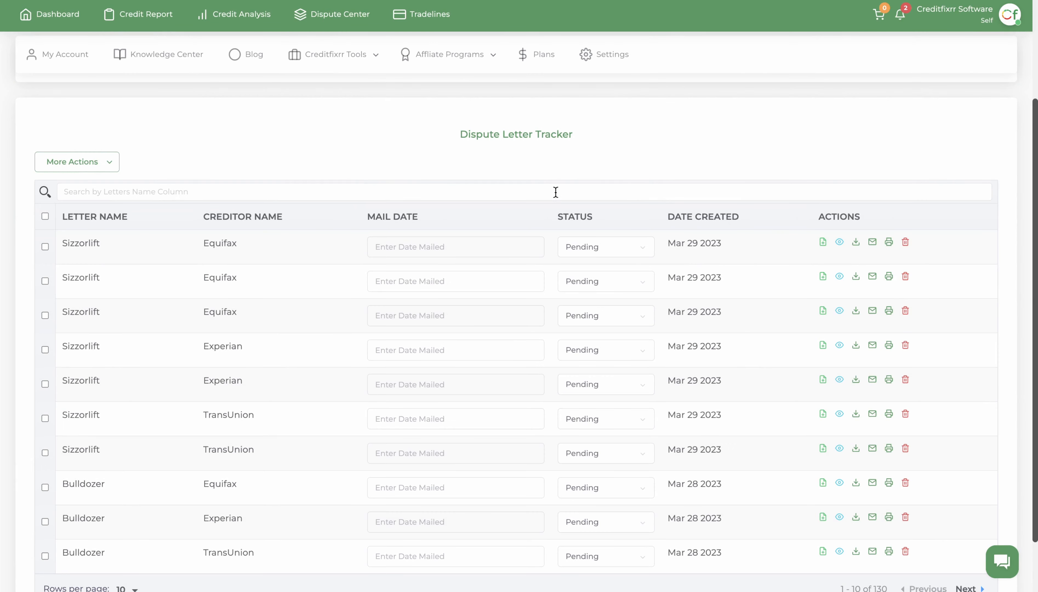
mouse_move(506, 273)
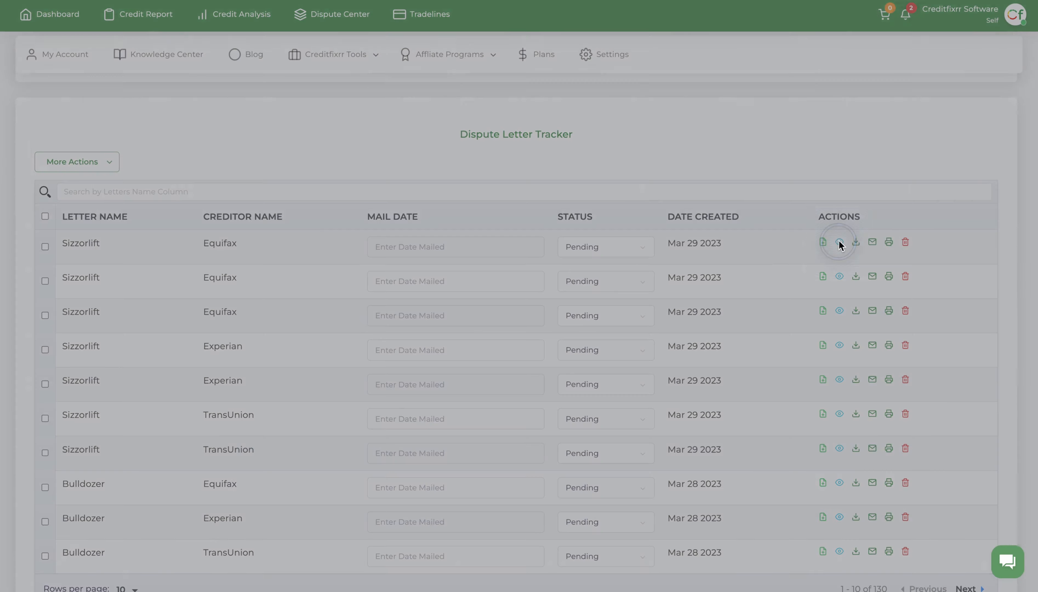
click(840, 242)
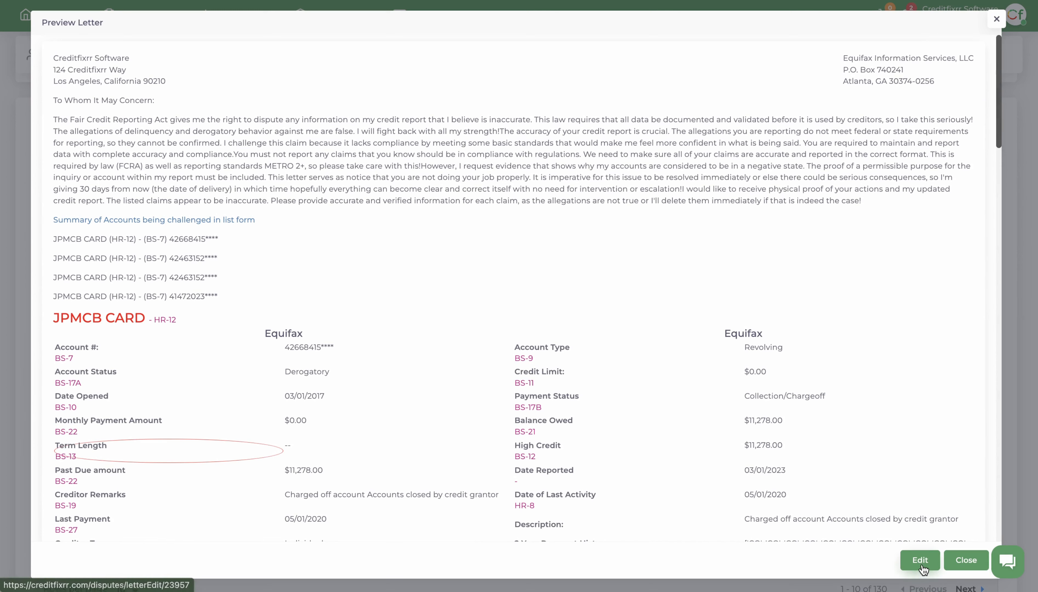
click(967, 560)
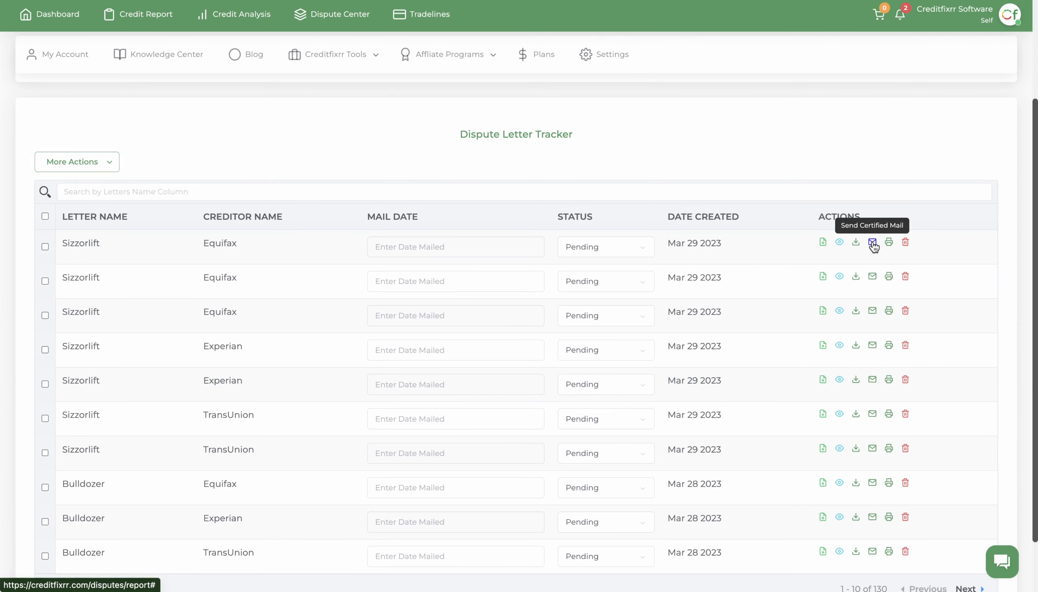
click(872, 242)
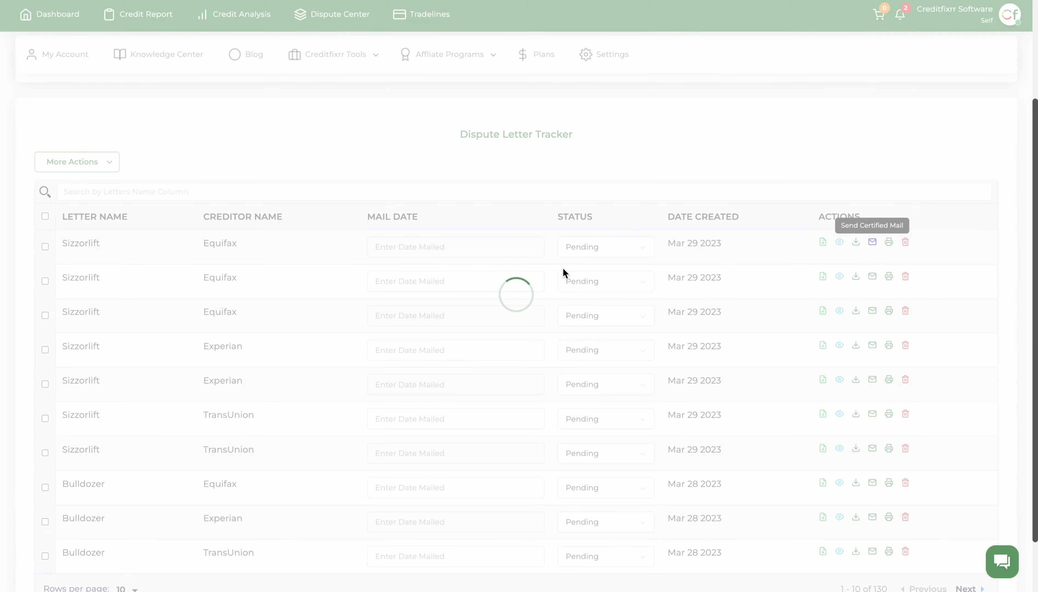
click(873, 242)
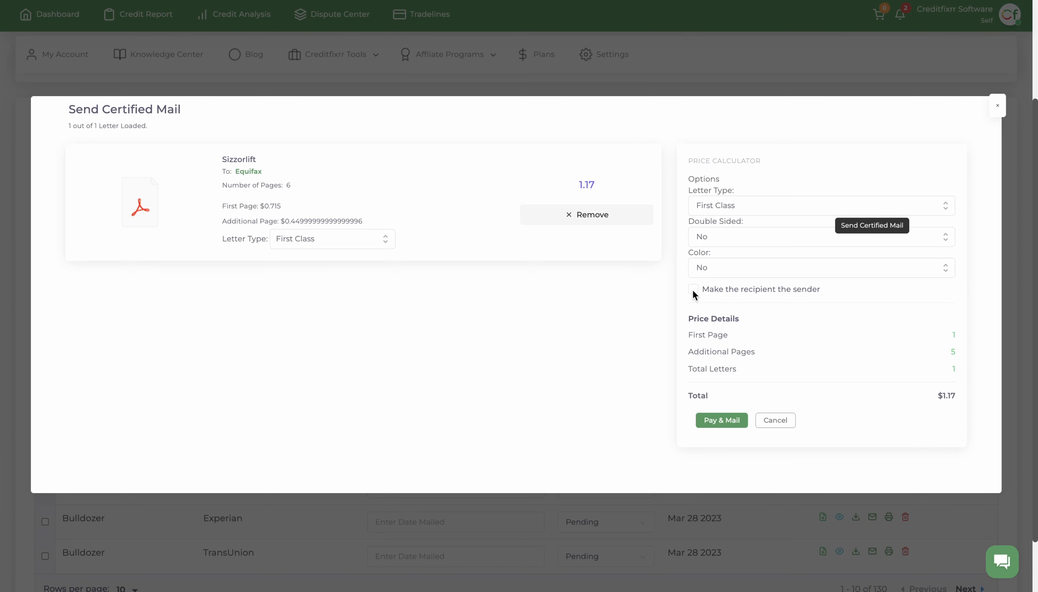
click(693, 290)
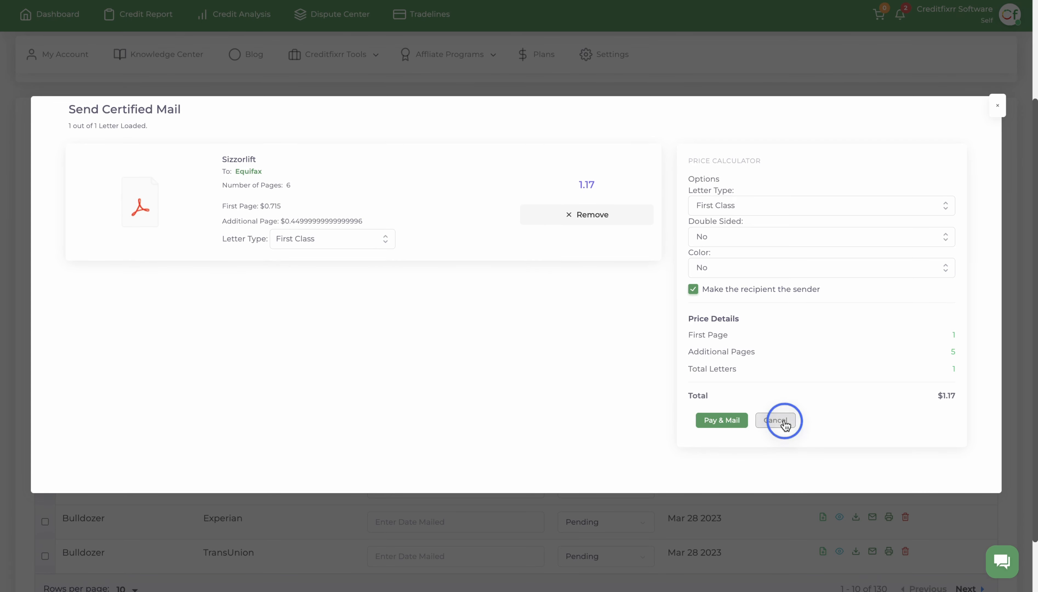
click(776, 421)
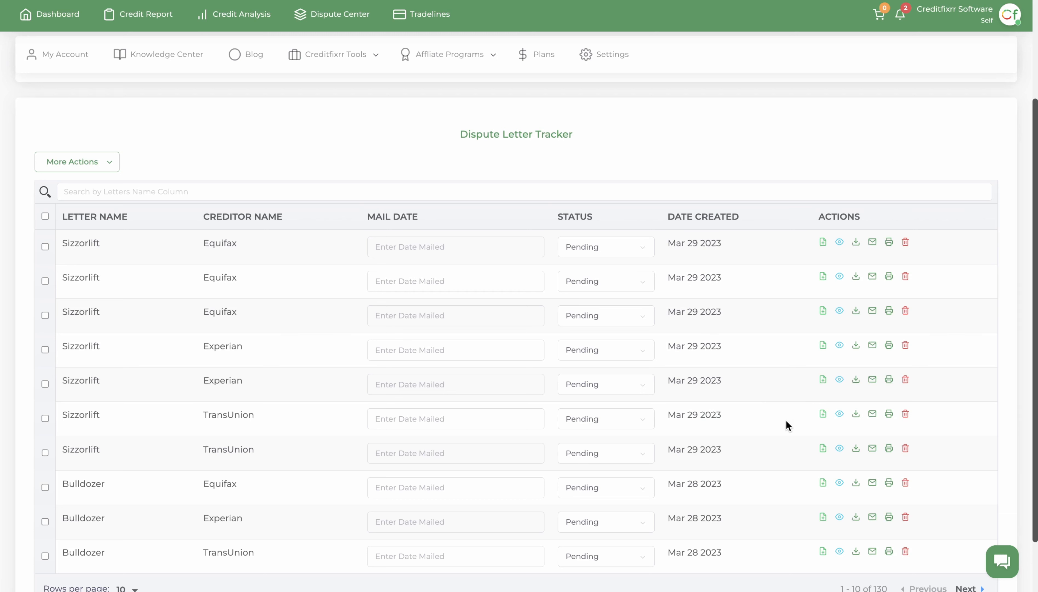